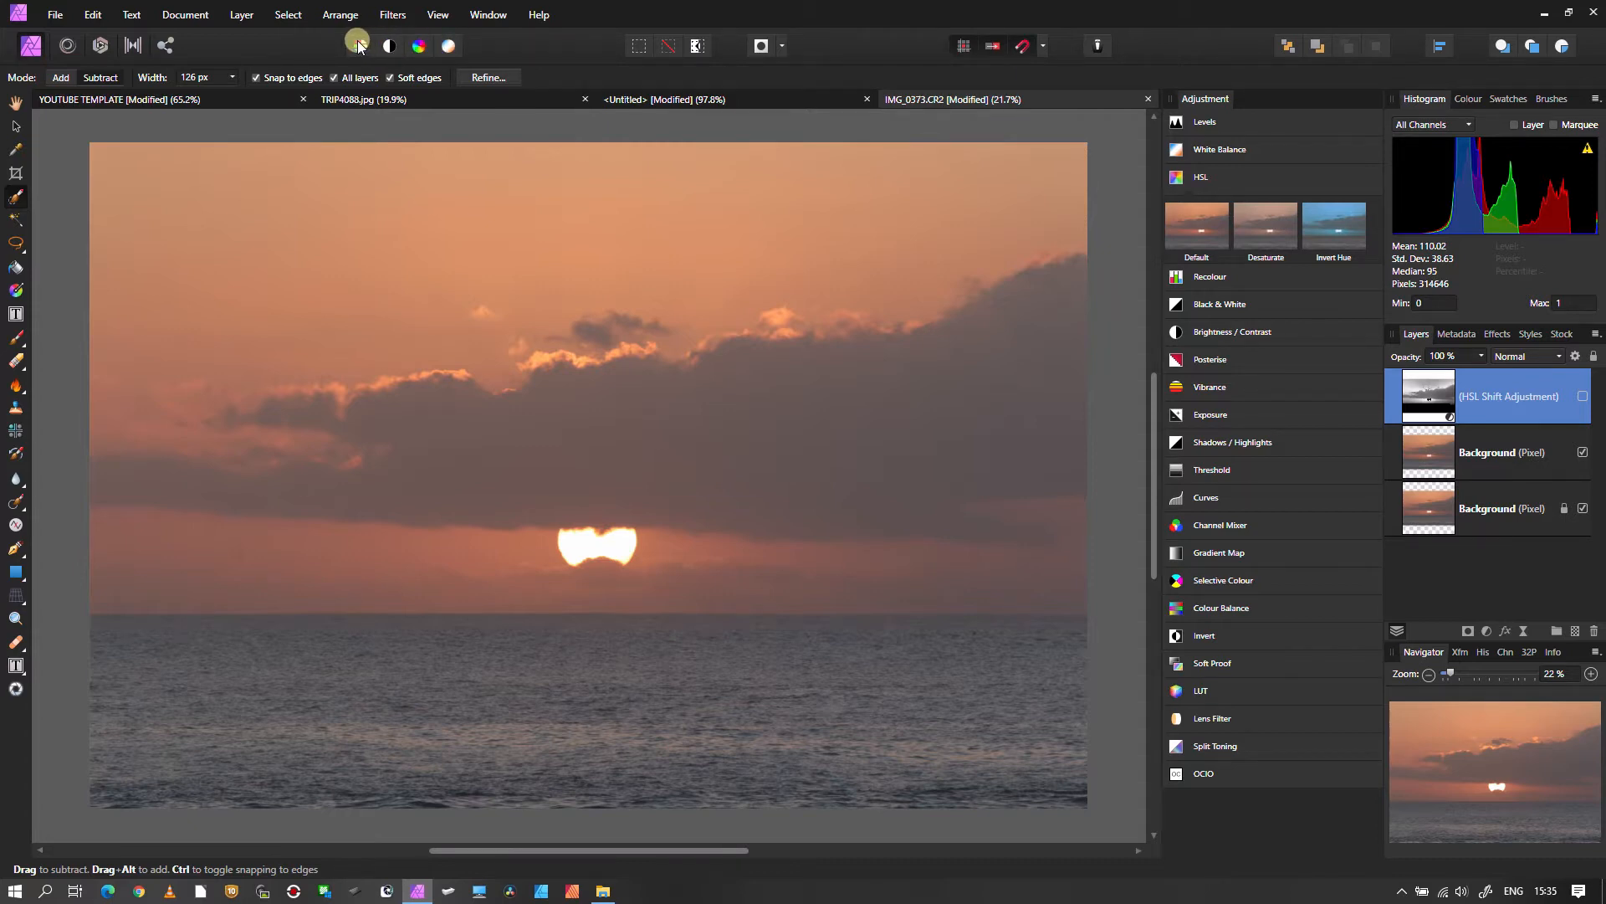
{"action": "mouse_move", "coordinate": [357, 46]}
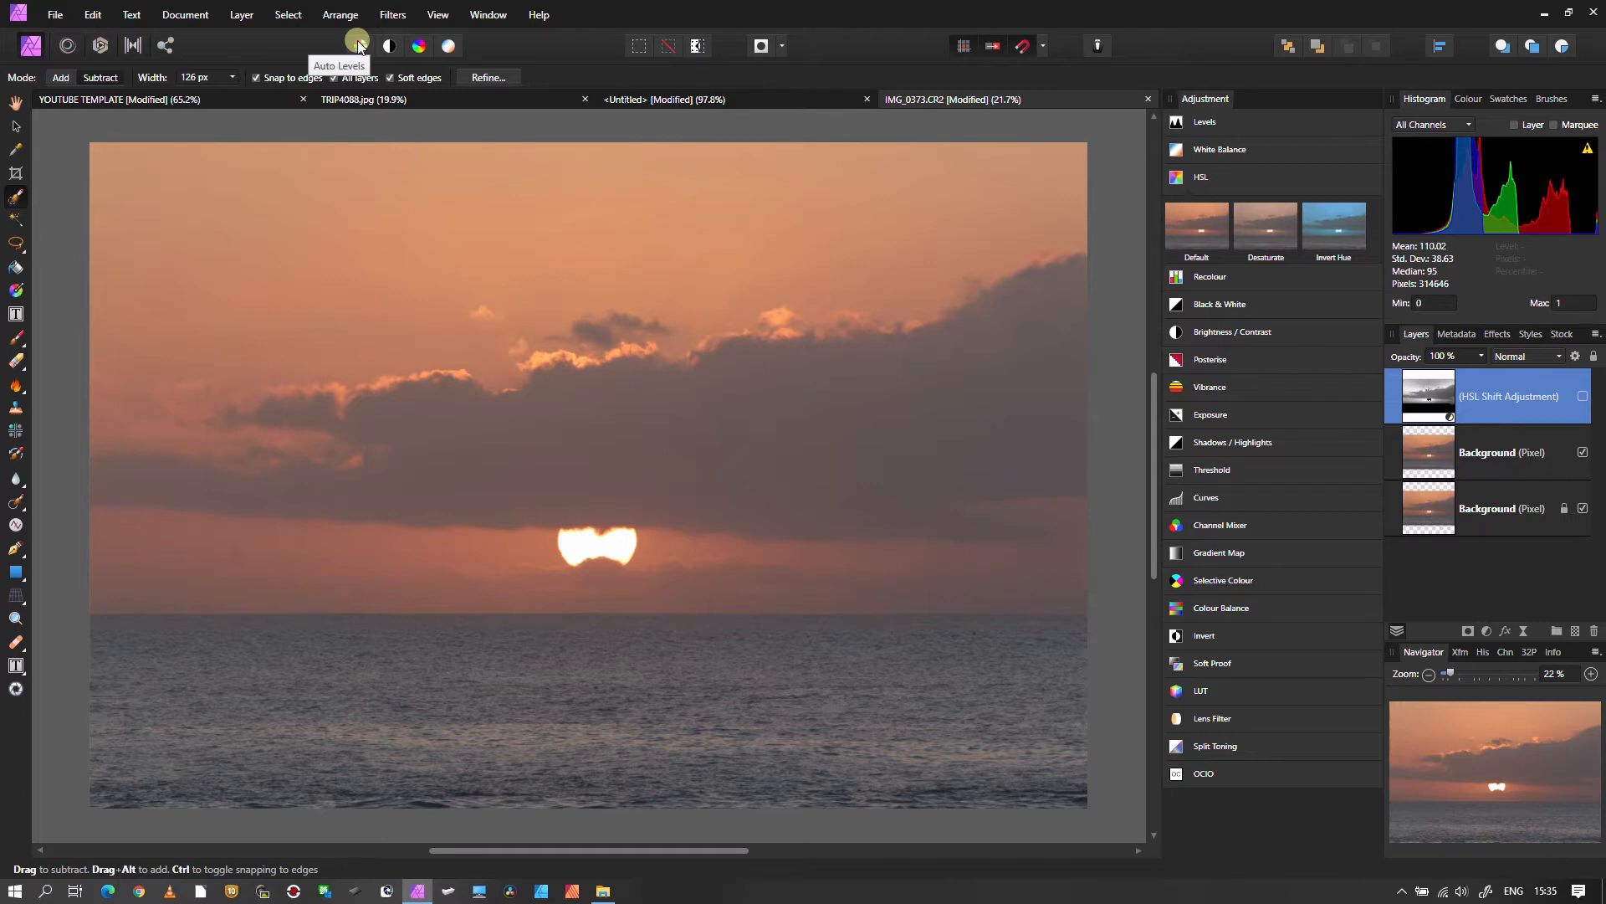
{"action": "mouse_move", "coordinate": [390, 46]}
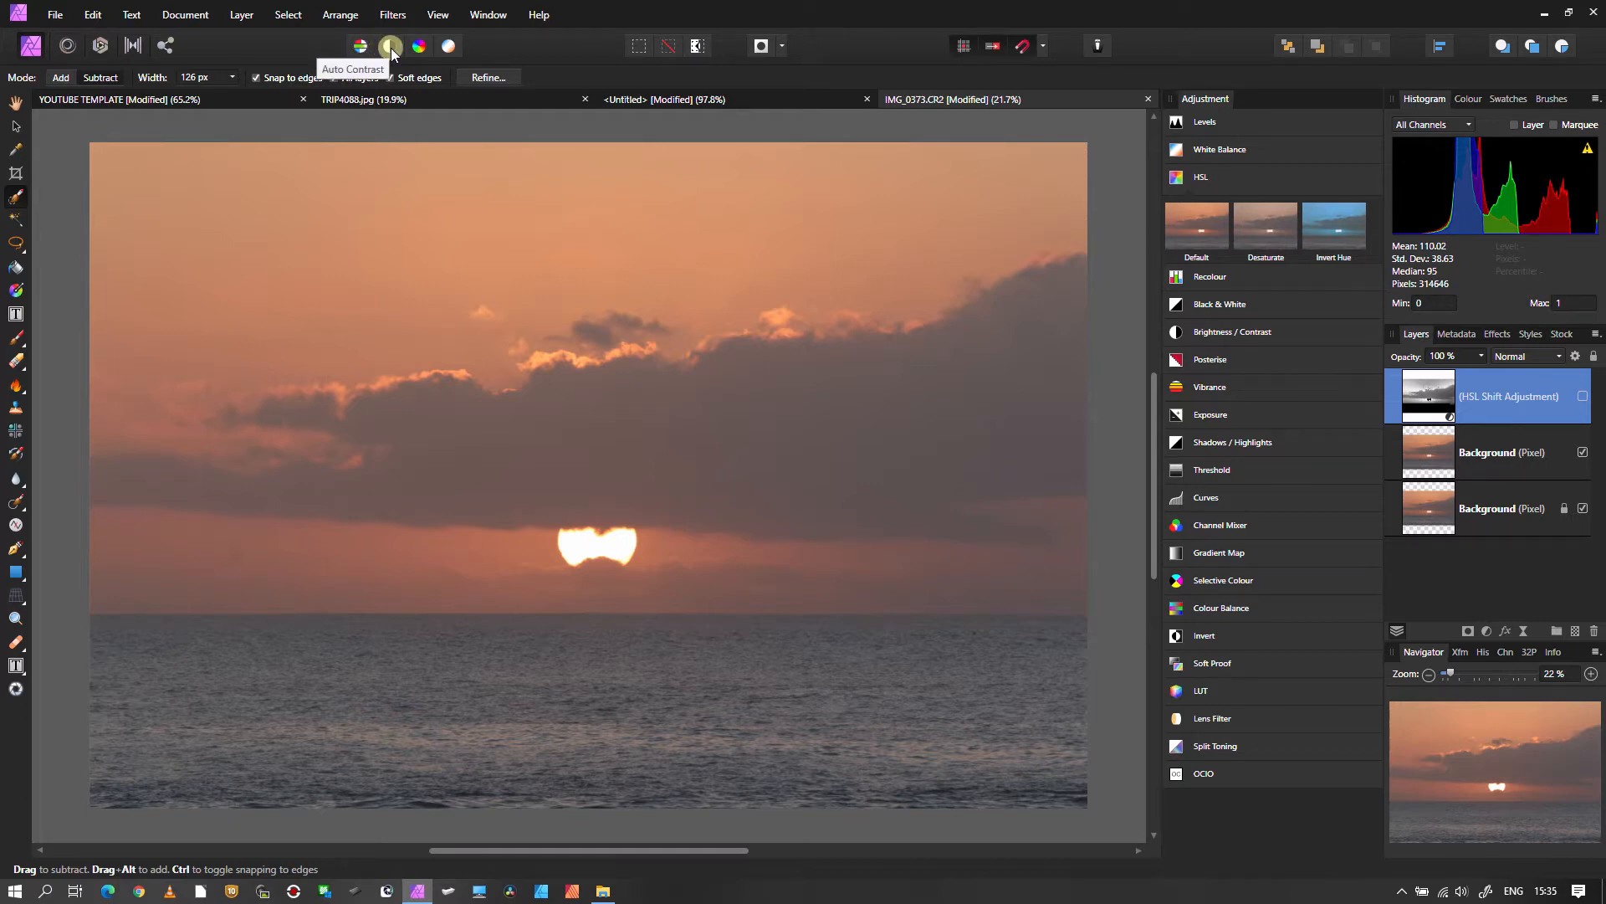
{"action": "mouse_move", "coordinate": [448, 46]}
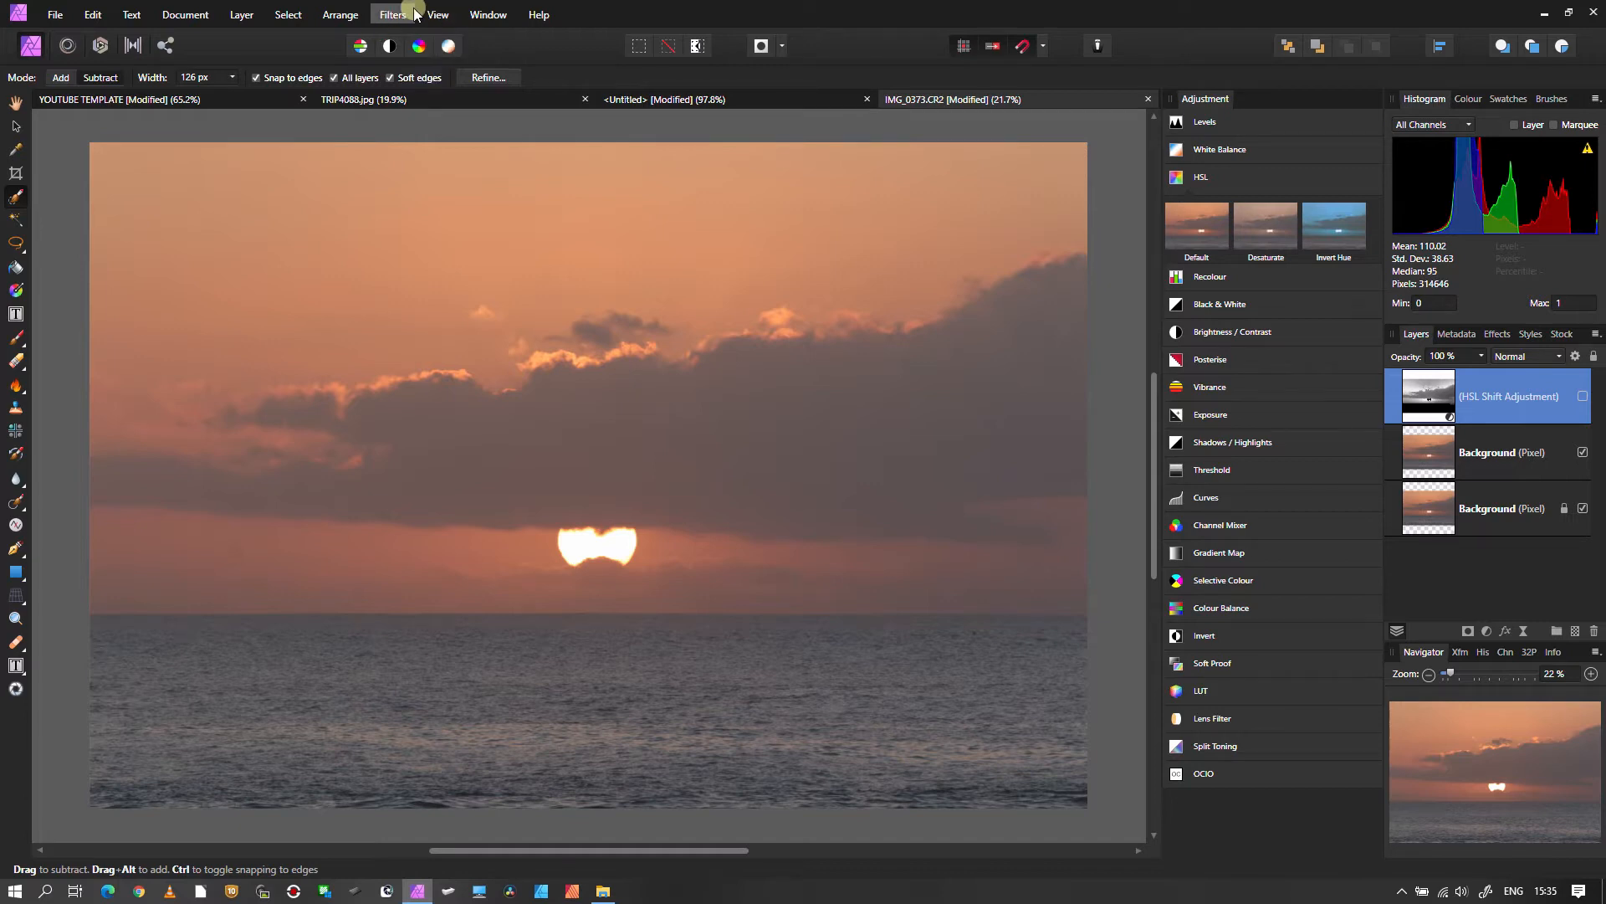
Select the upper Background pixel layer and rename it 'AWB'
{"action": "left_click", "coordinate": [393, 14]}
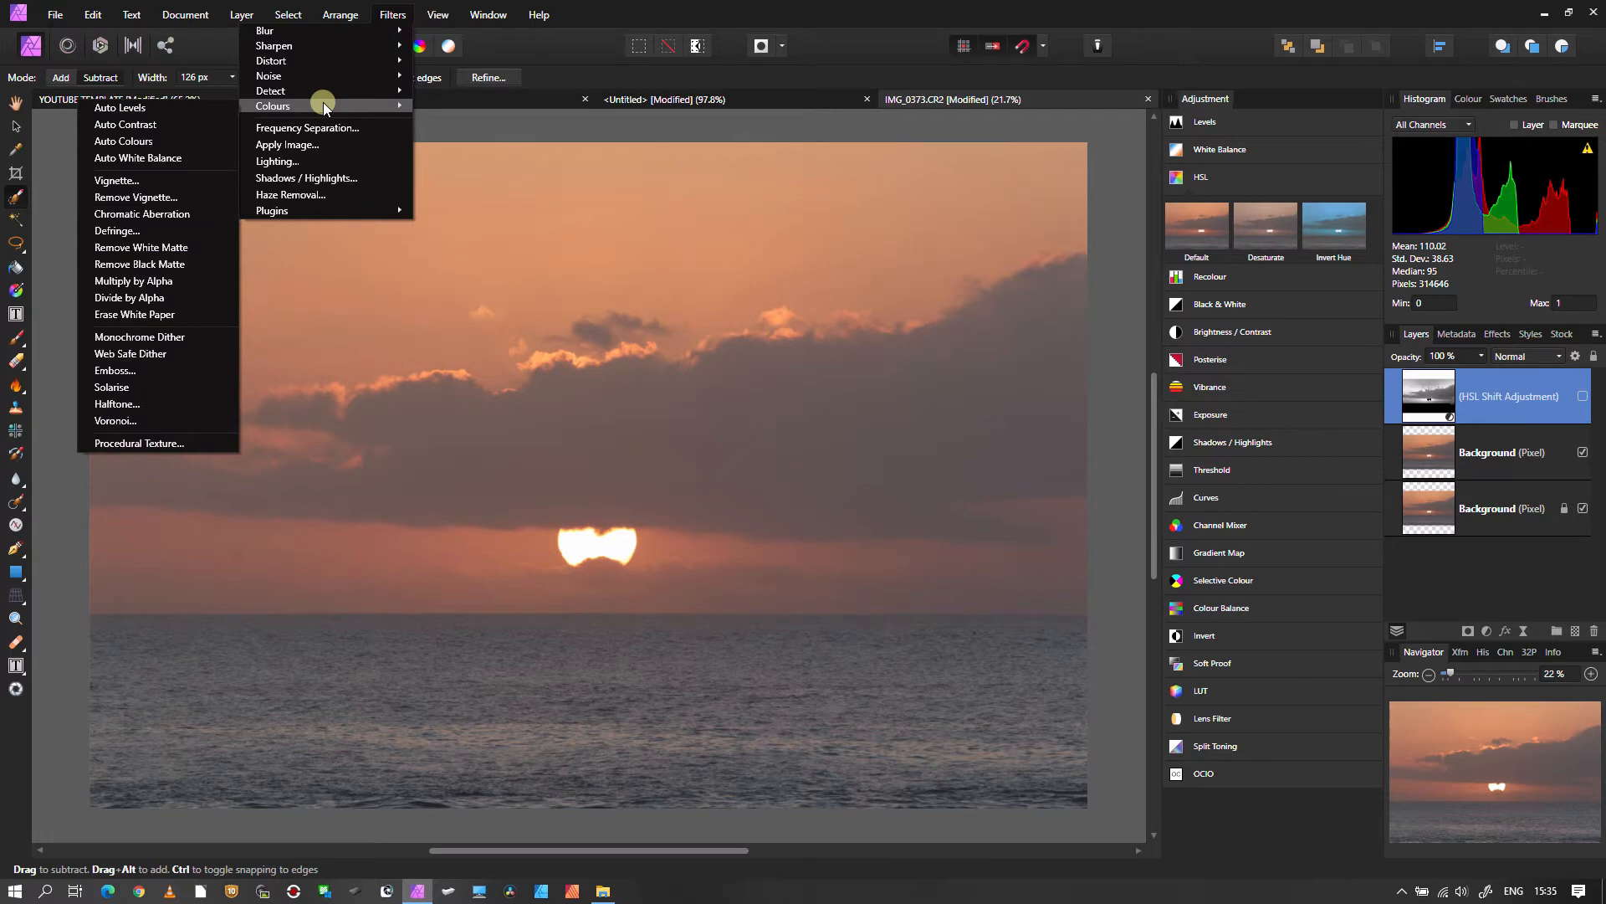
{"action": "mouse_move", "coordinate": [138, 159]}
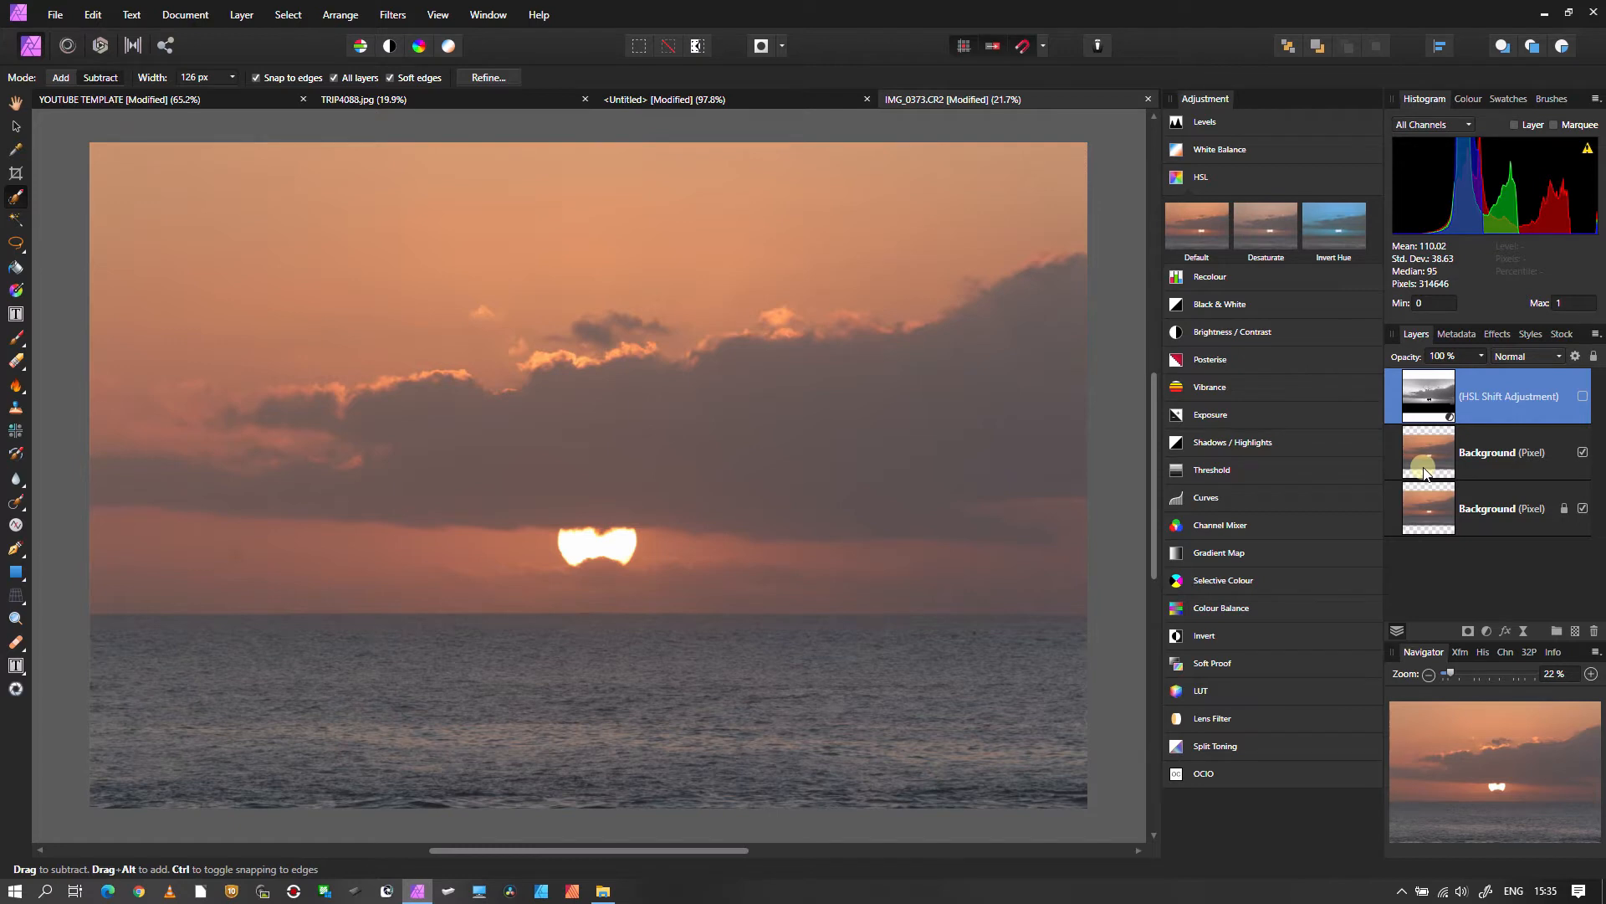
{"action": "left_click", "coordinate": [1486, 451]}
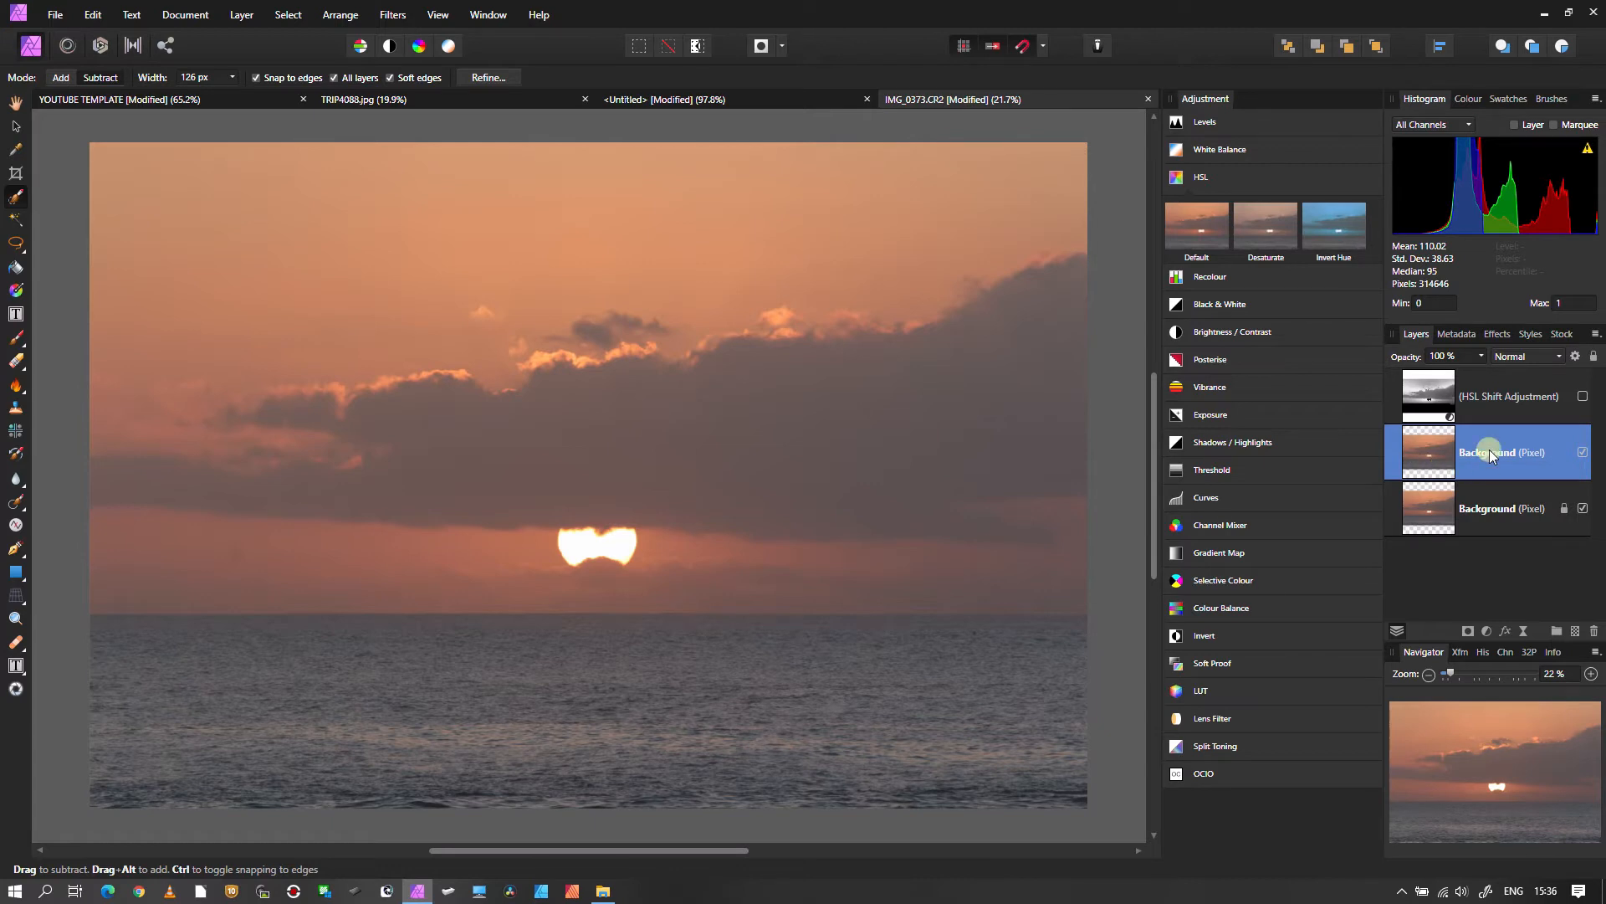
{"action": "double_click", "coordinate": [1502, 452]}
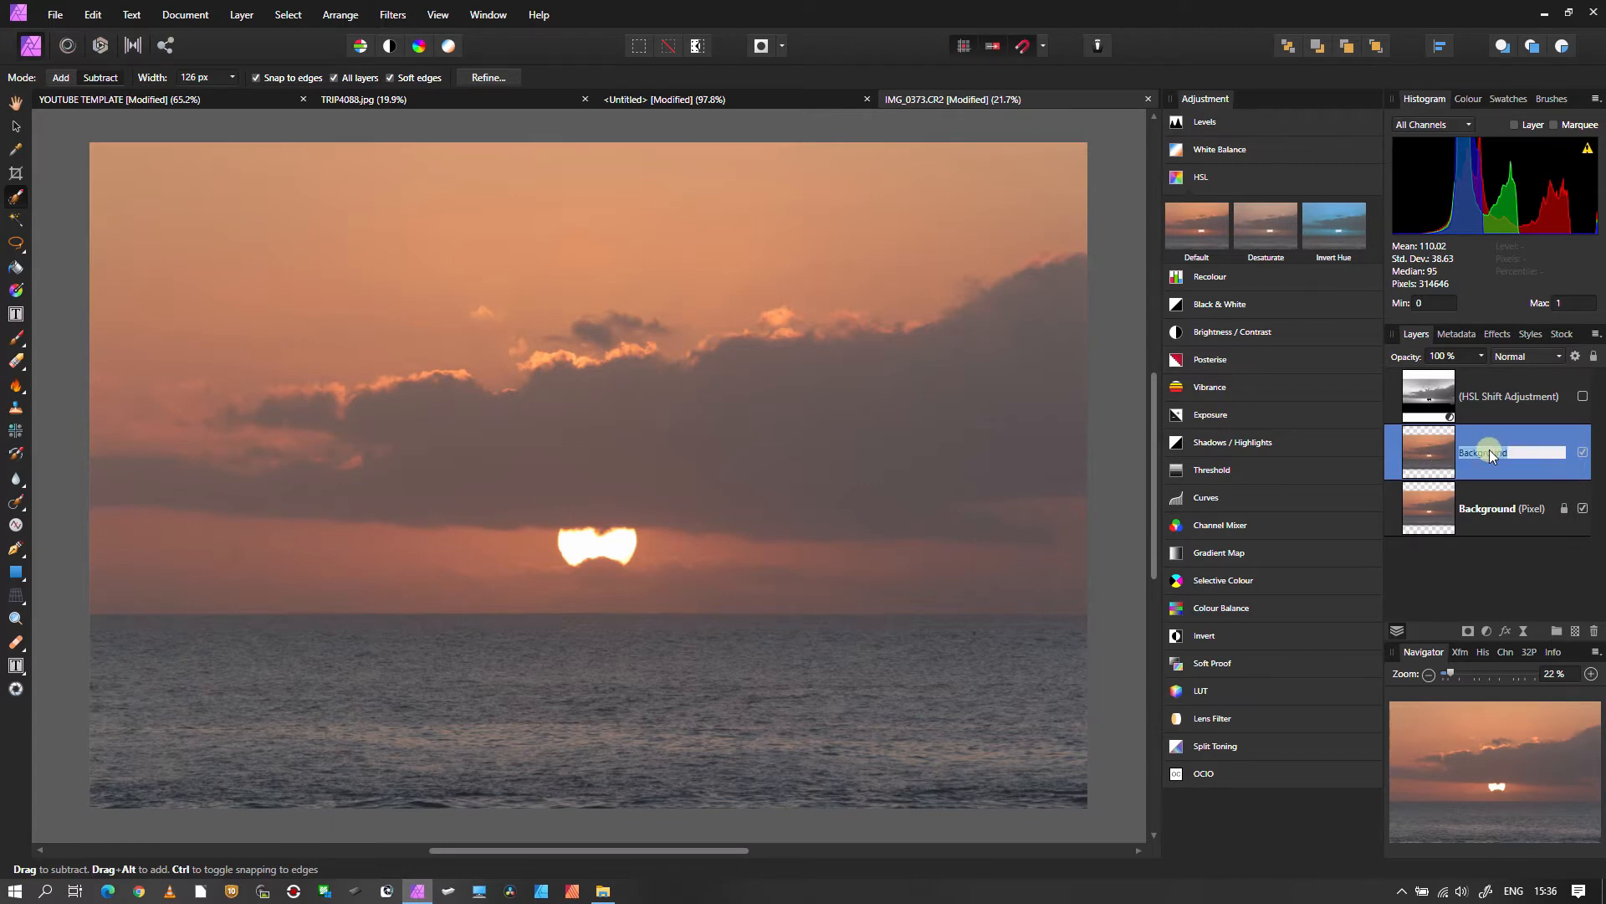
{"action": "type", "text": "AWB"}
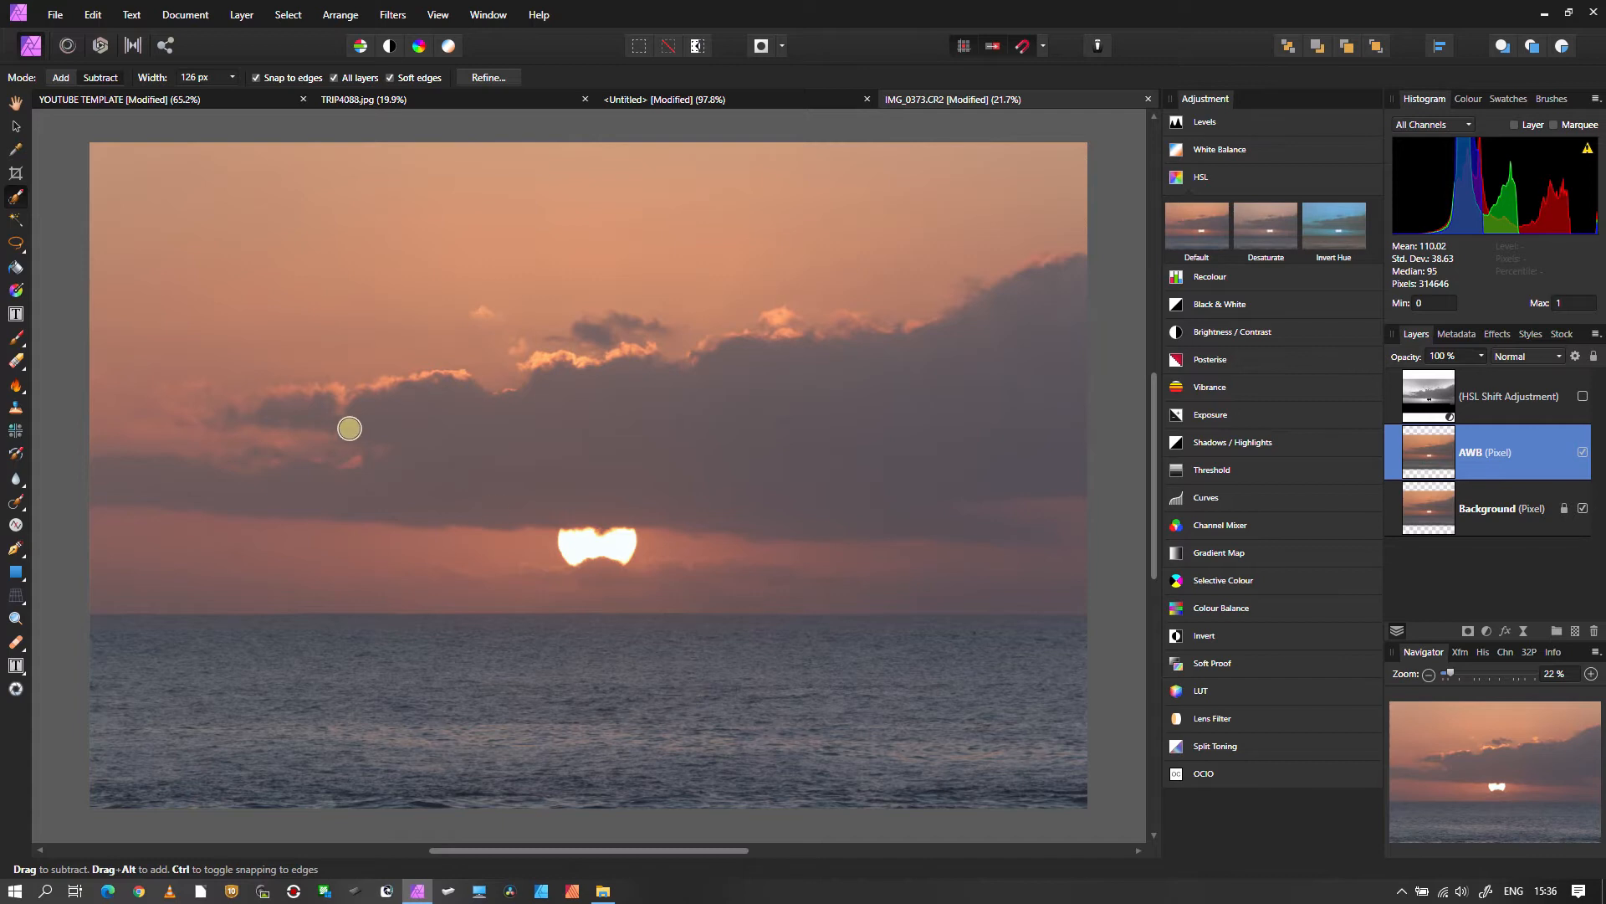
{"action": "mouse_move", "coordinate": [579, 678]}
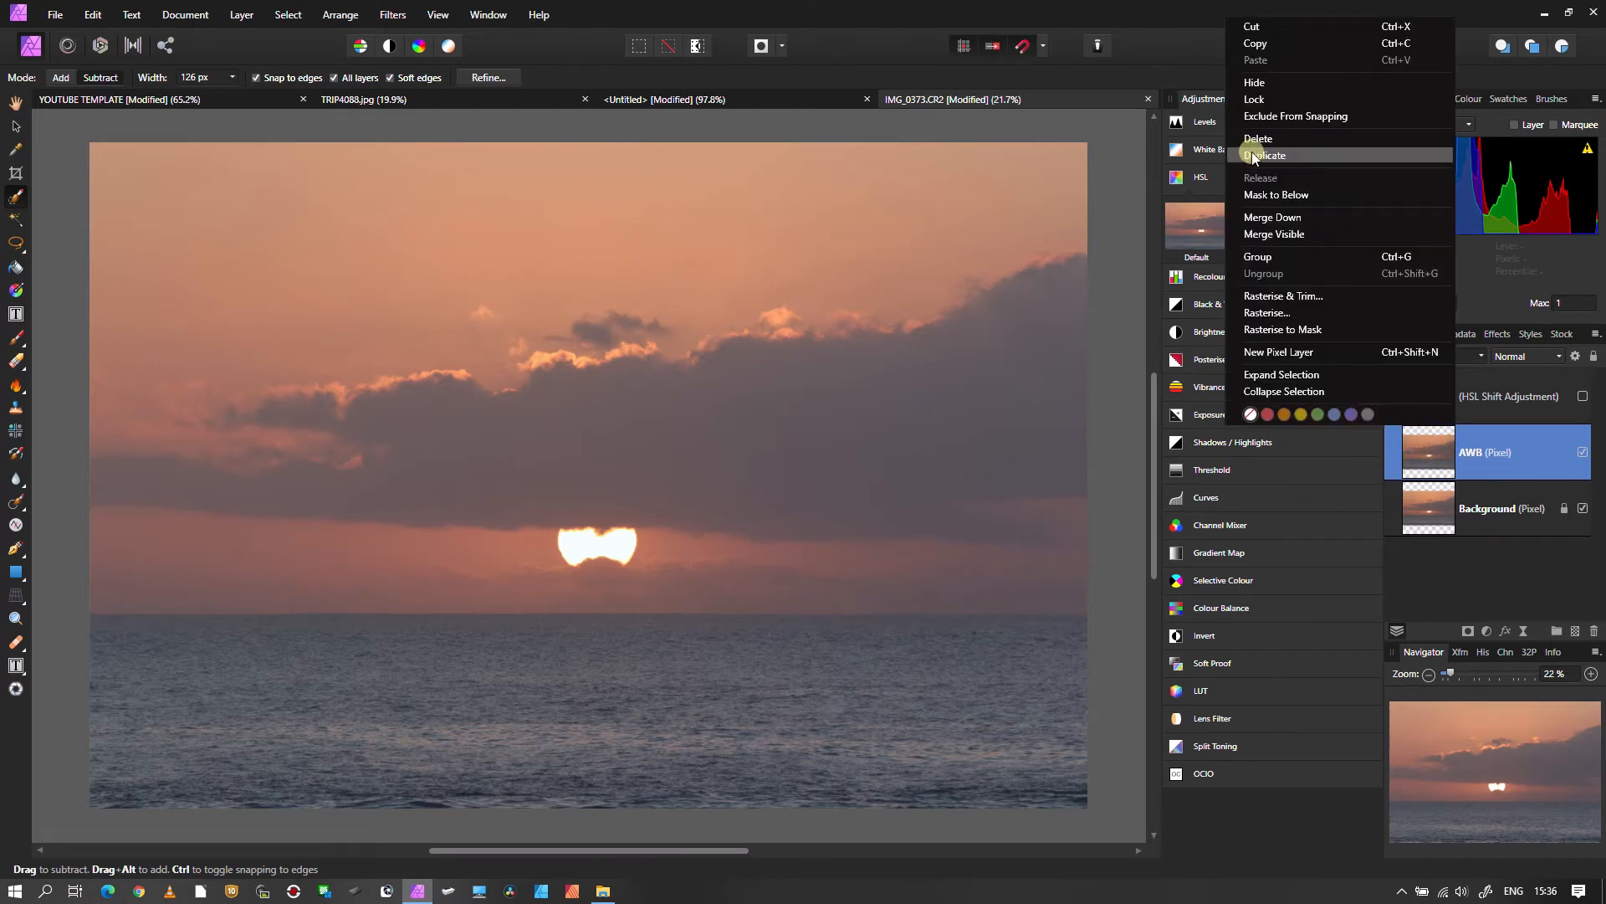
Duplicate the AWB layer and name the copy 'COLOR AUTO'
{"action": "left_click", "coordinate": [1269, 155]}
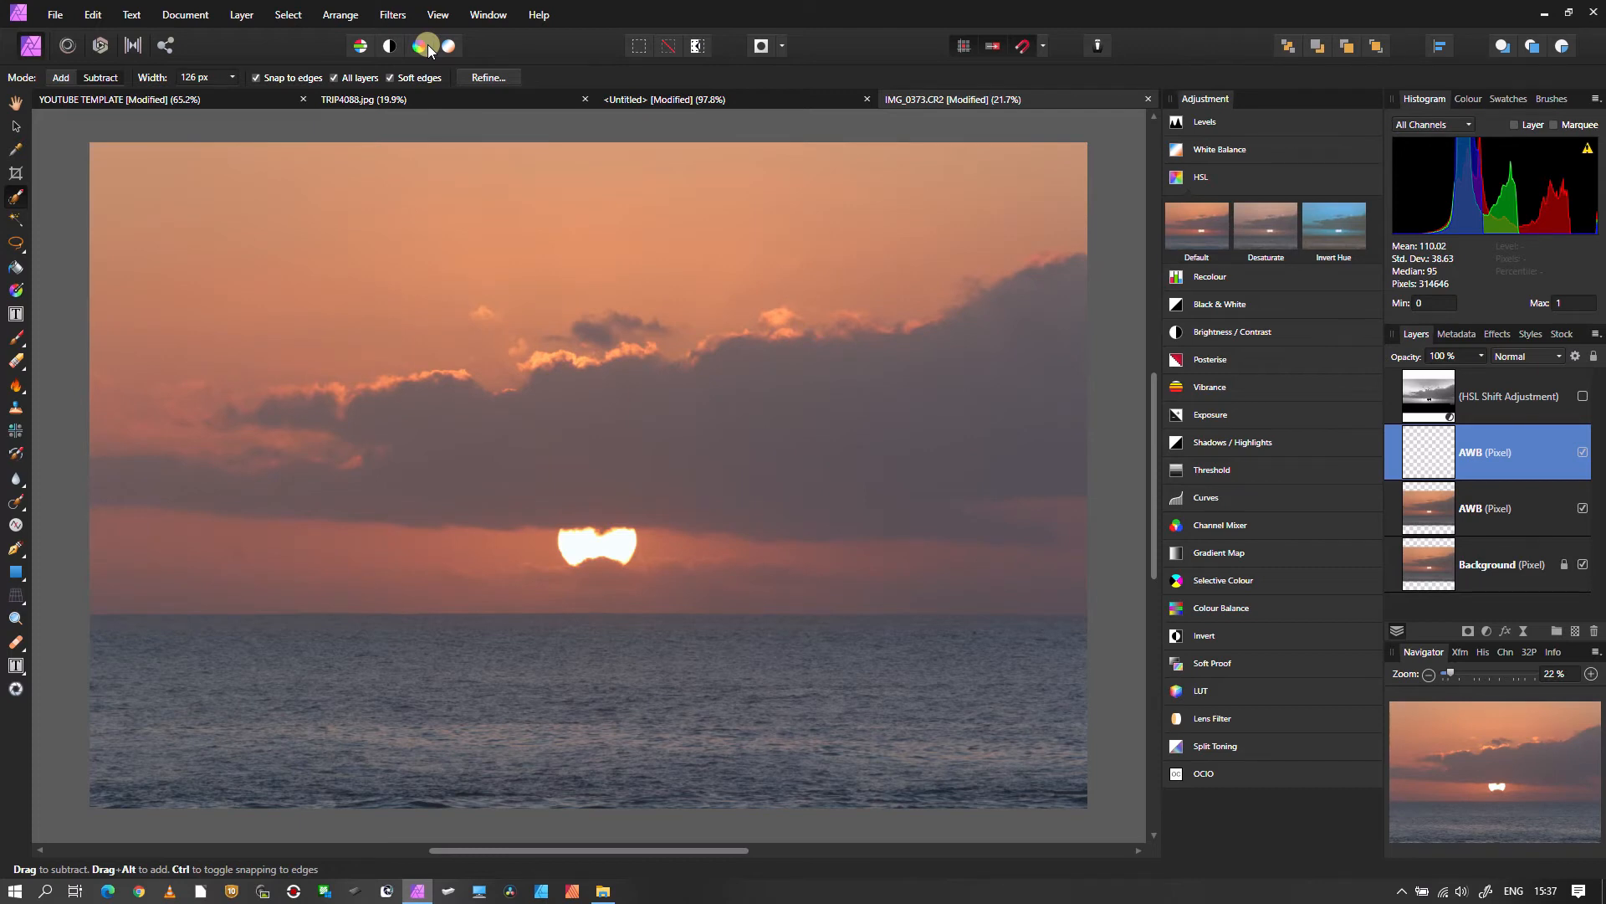
{"action": "mouse_move", "coordinate": [427, 45]}
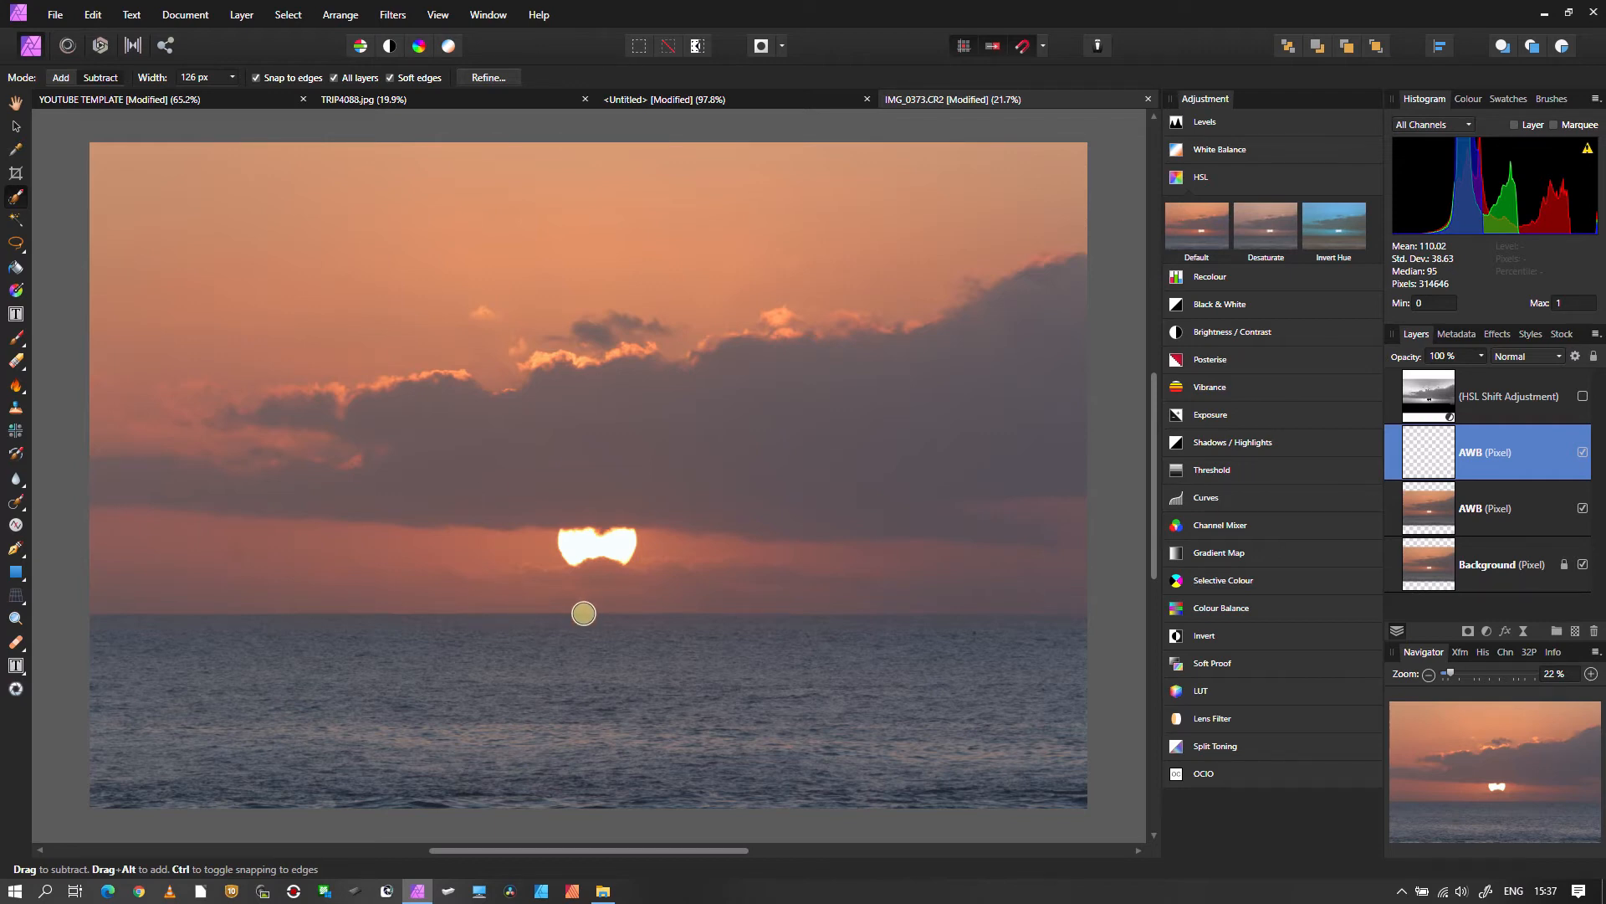
{"action": "mouse_move", "coordinate": [1364, 576]}
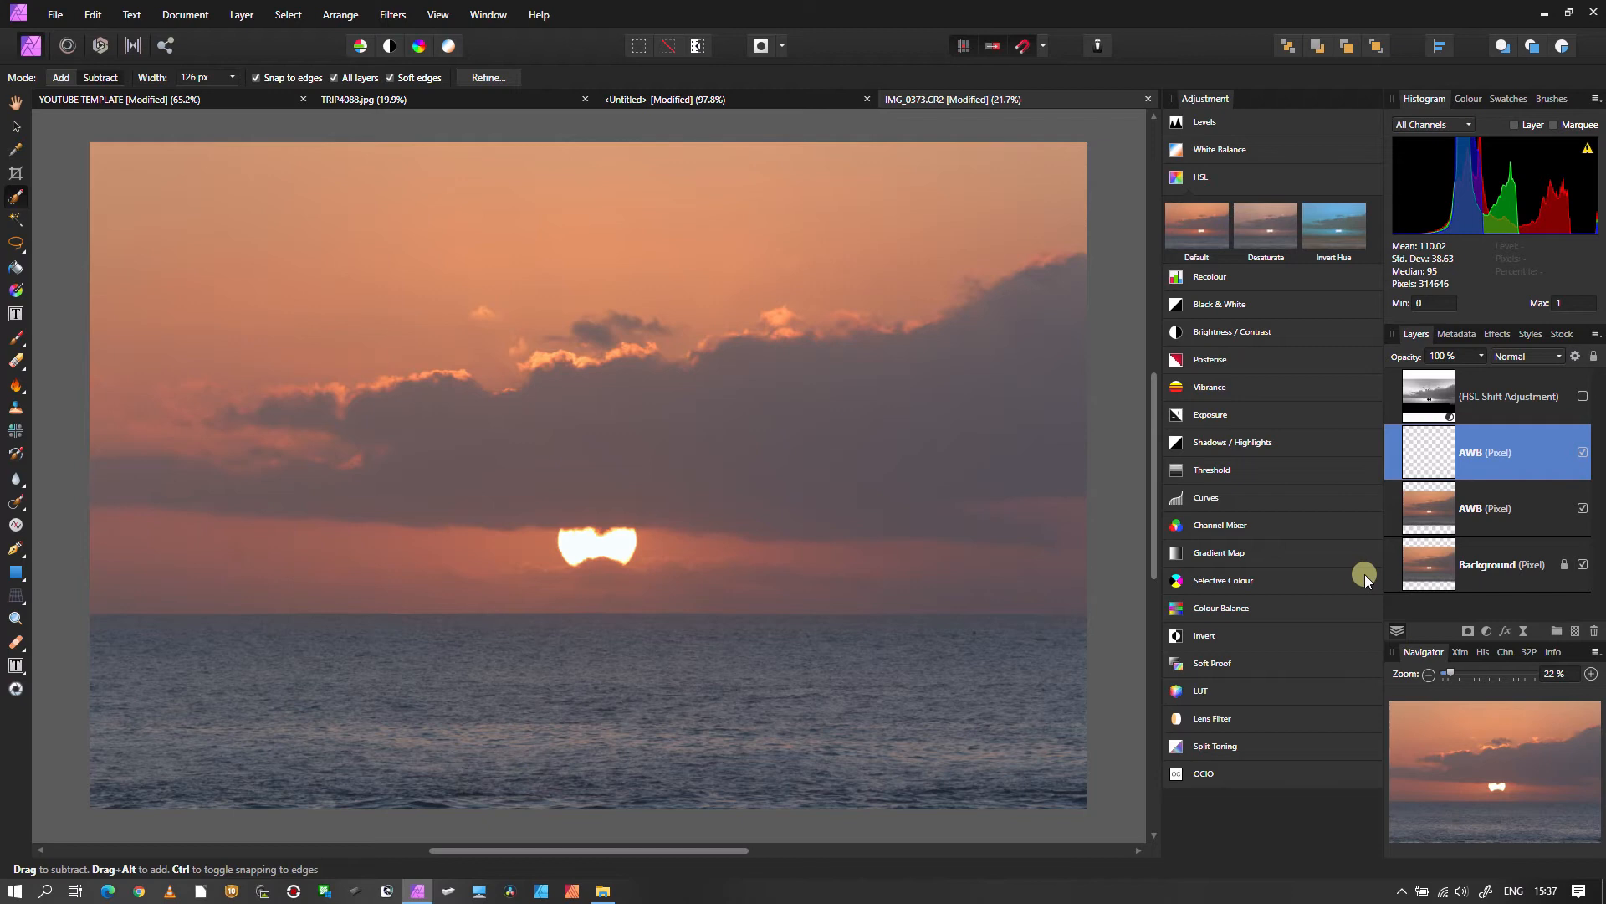
{"action": "double_click", "coordinate": [1486, 452]}
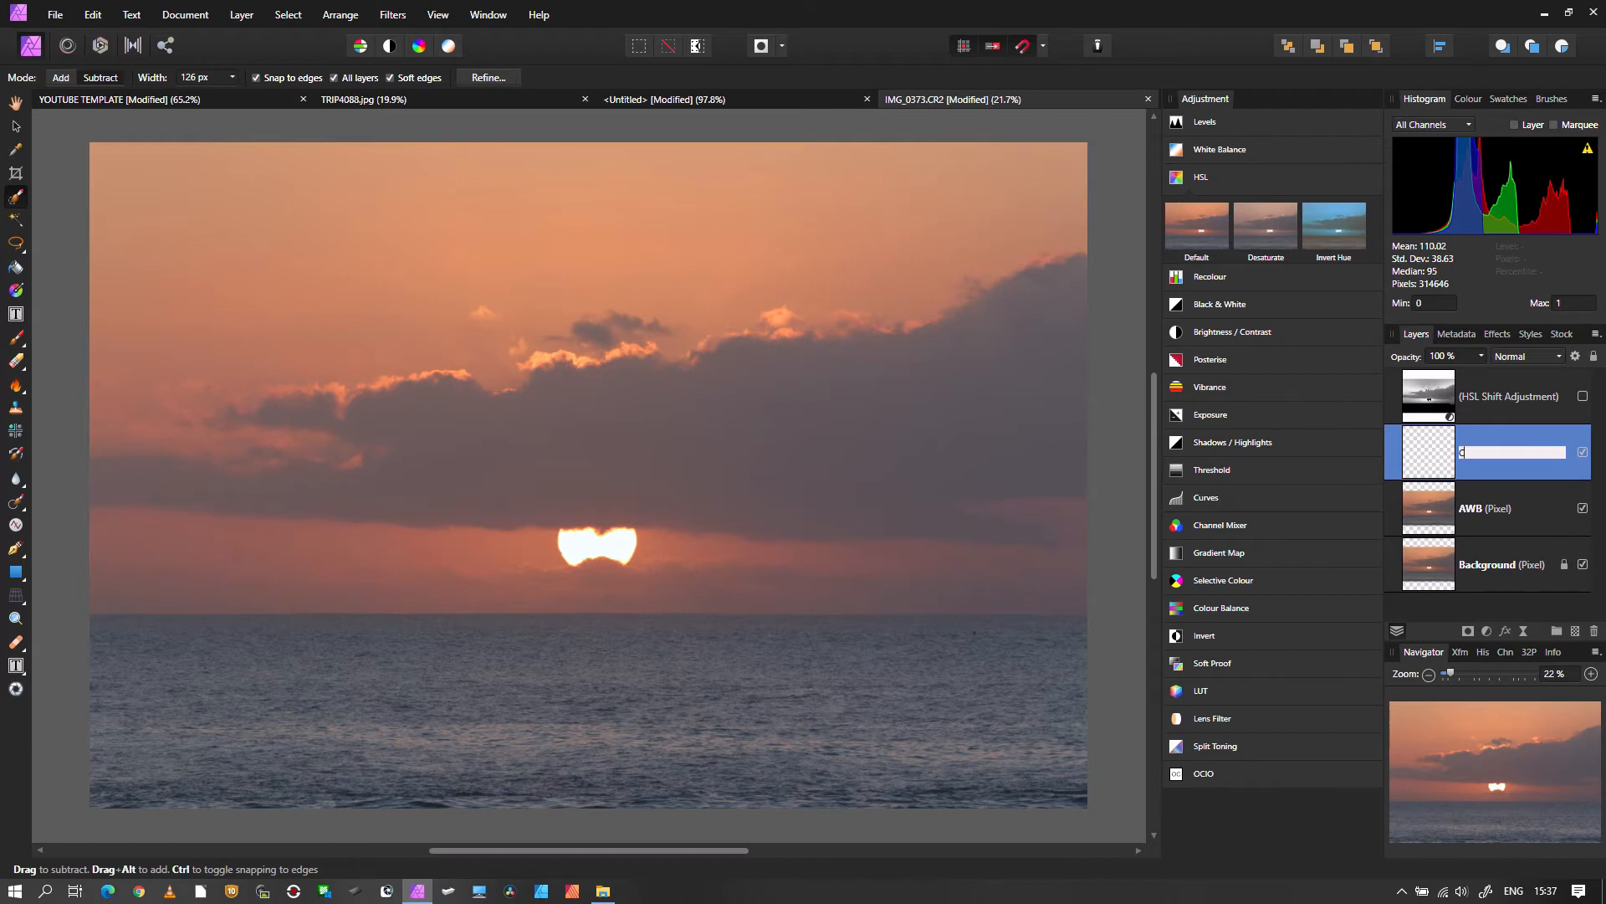
{"action": "type", "text": "COLOR A"}
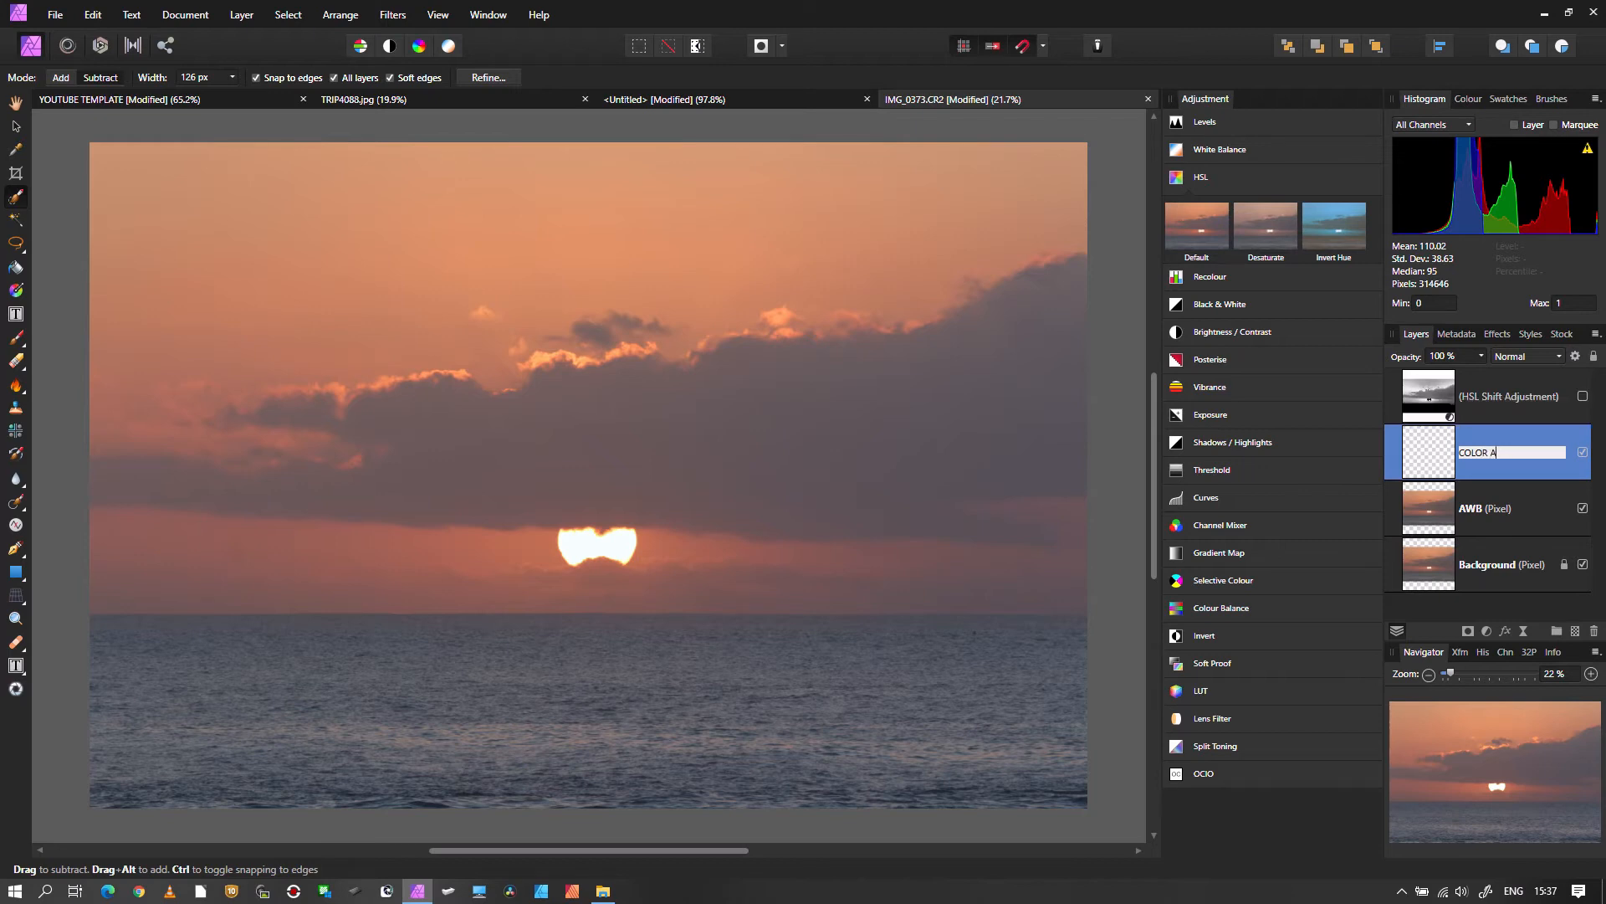
{"action": "type", "text": "UTO"}
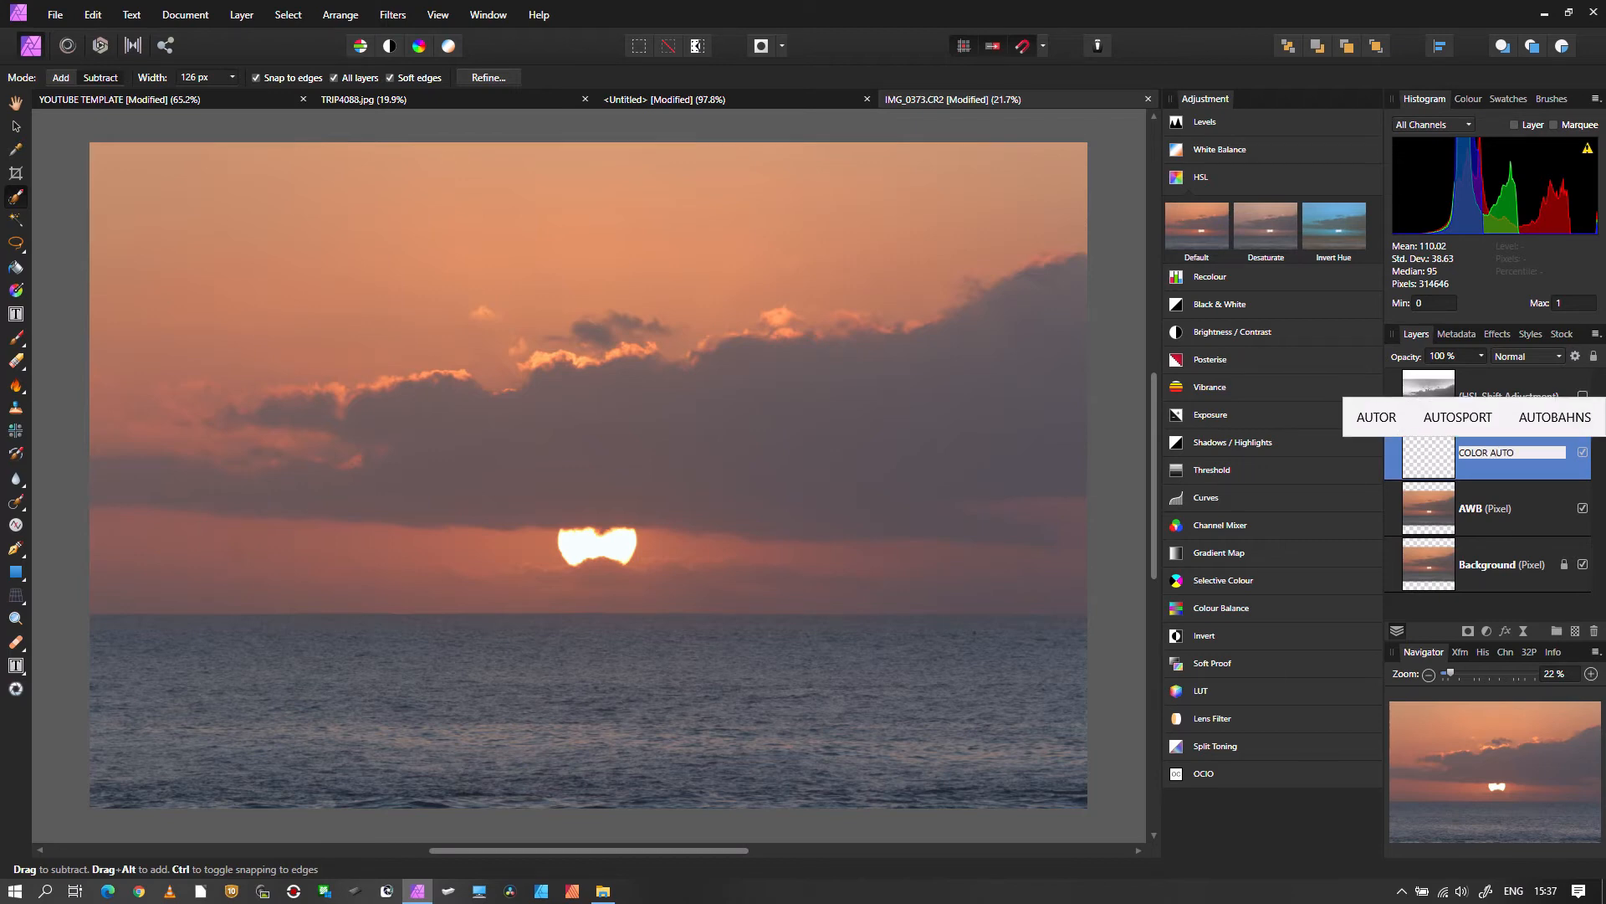
Duplicate the COLOR AUTO layer and rename the top copy 'A CON'
{"action": "right_click", "coordinate": [1480, 452]}
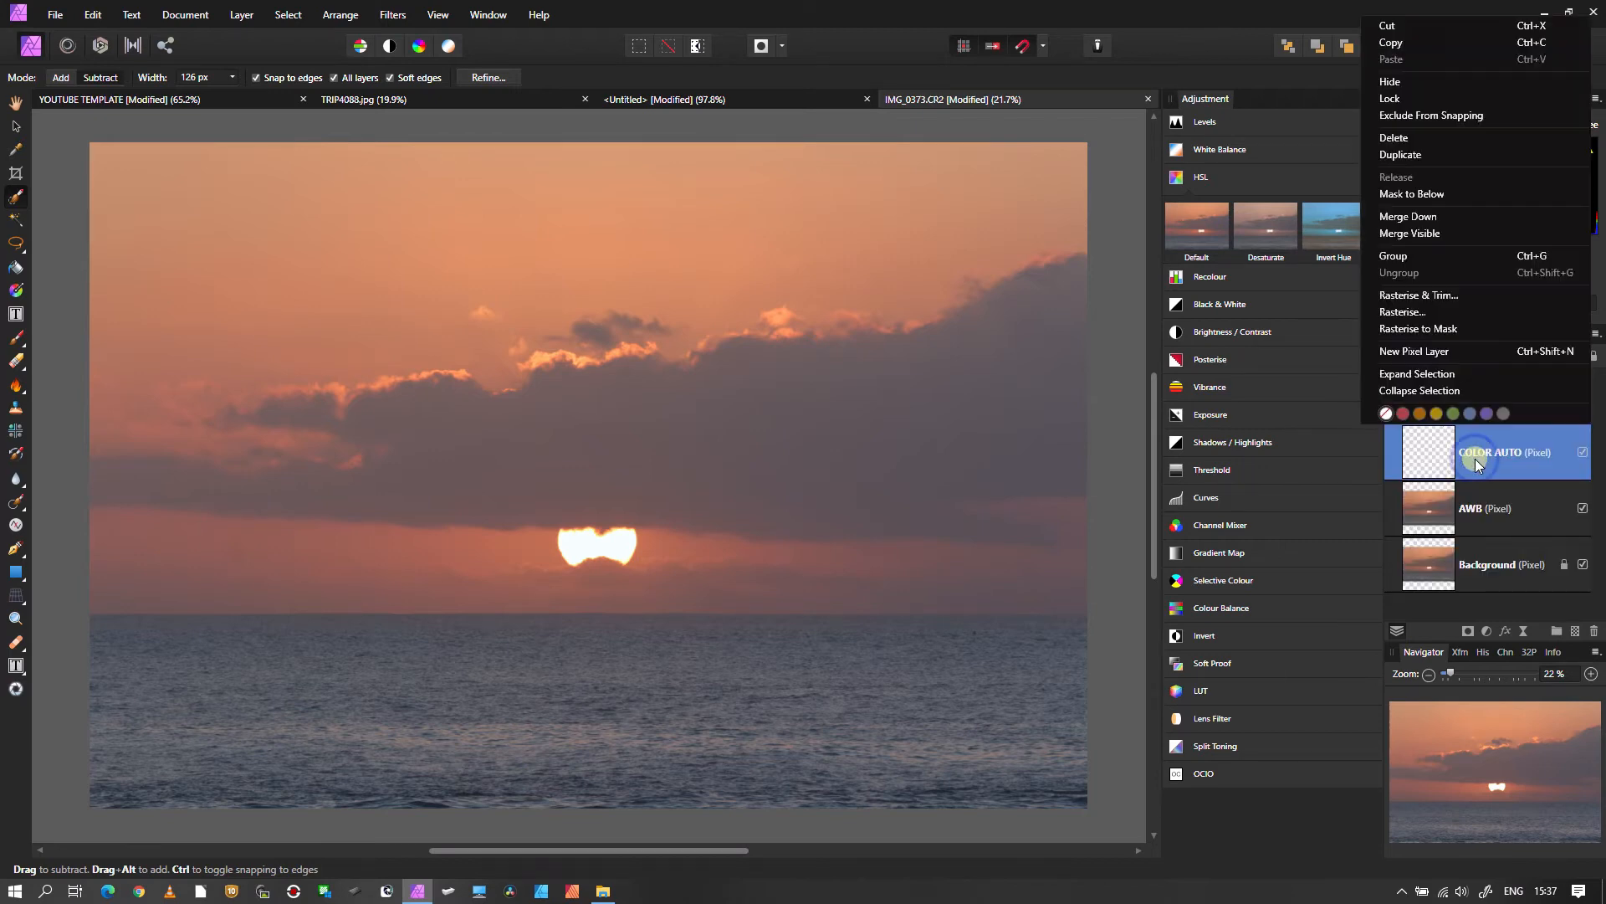
{"action": "mouse_move", "coordinate": [1396, 262]}
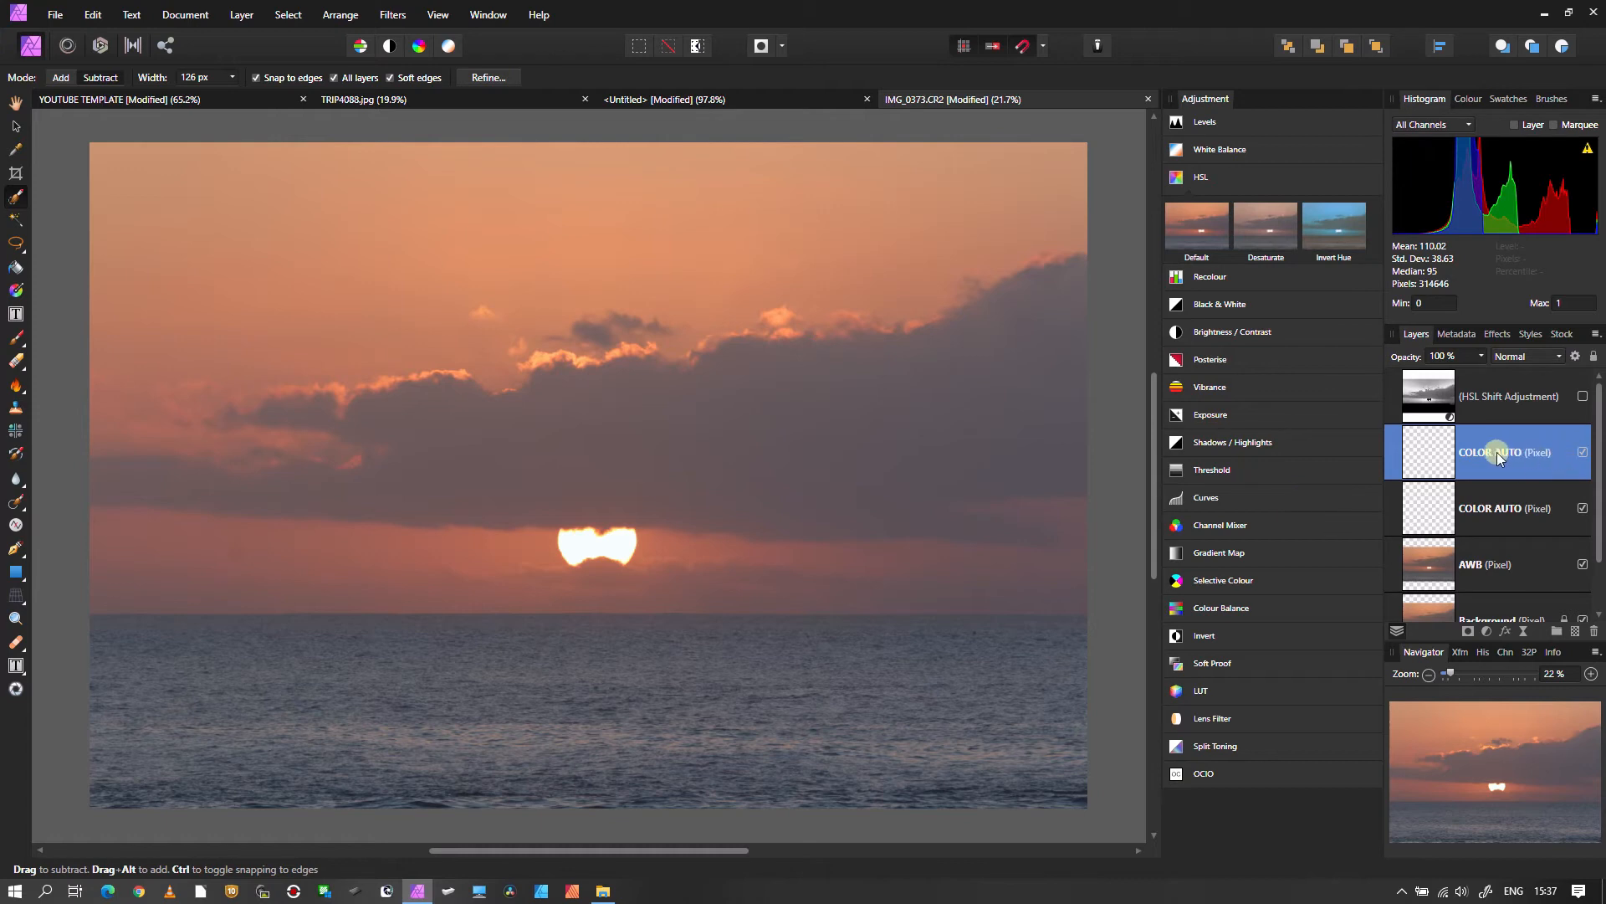
{"action": "double_click", "coordinate": [1501, 451]}
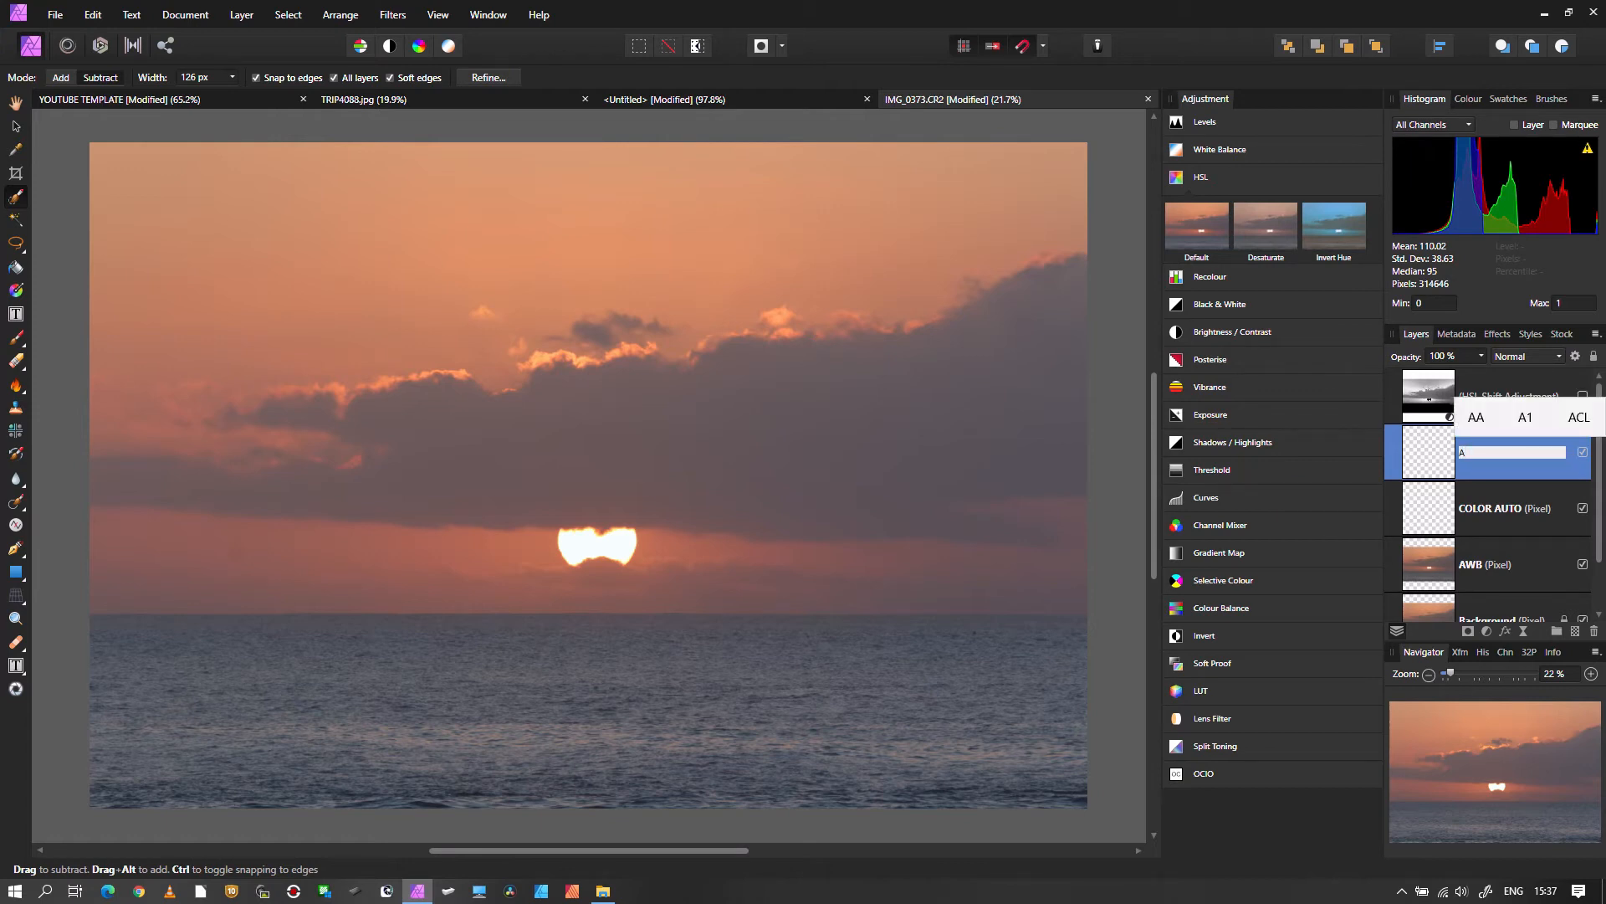
{"action": "type", "text": "CON"}
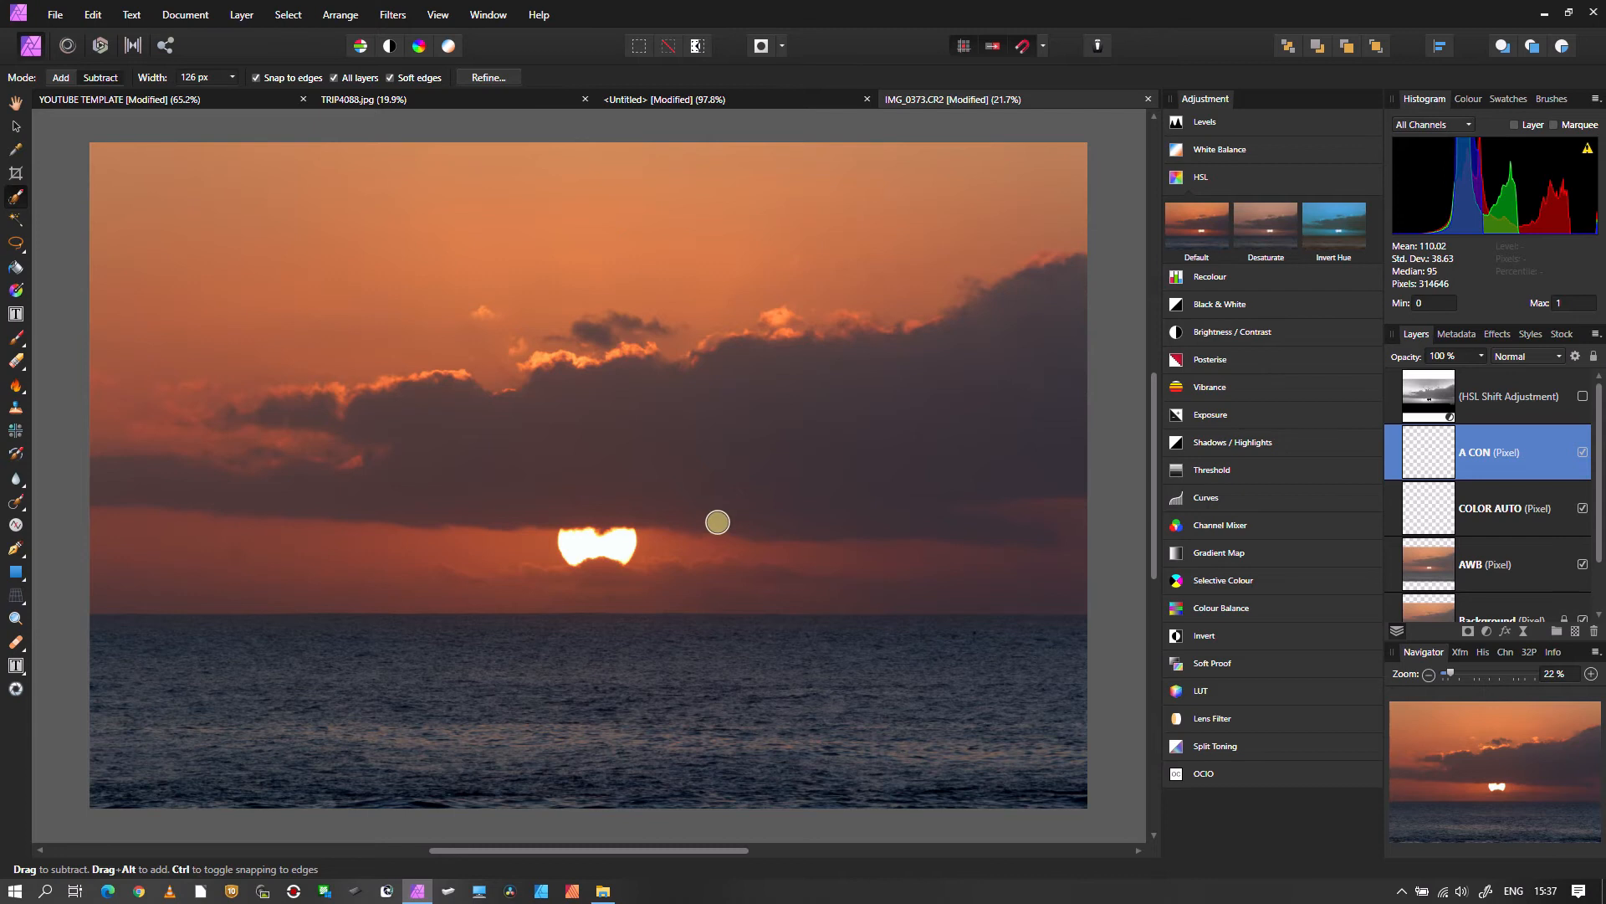
{"action": "mouse_move", "coordinate": [603, 534]}
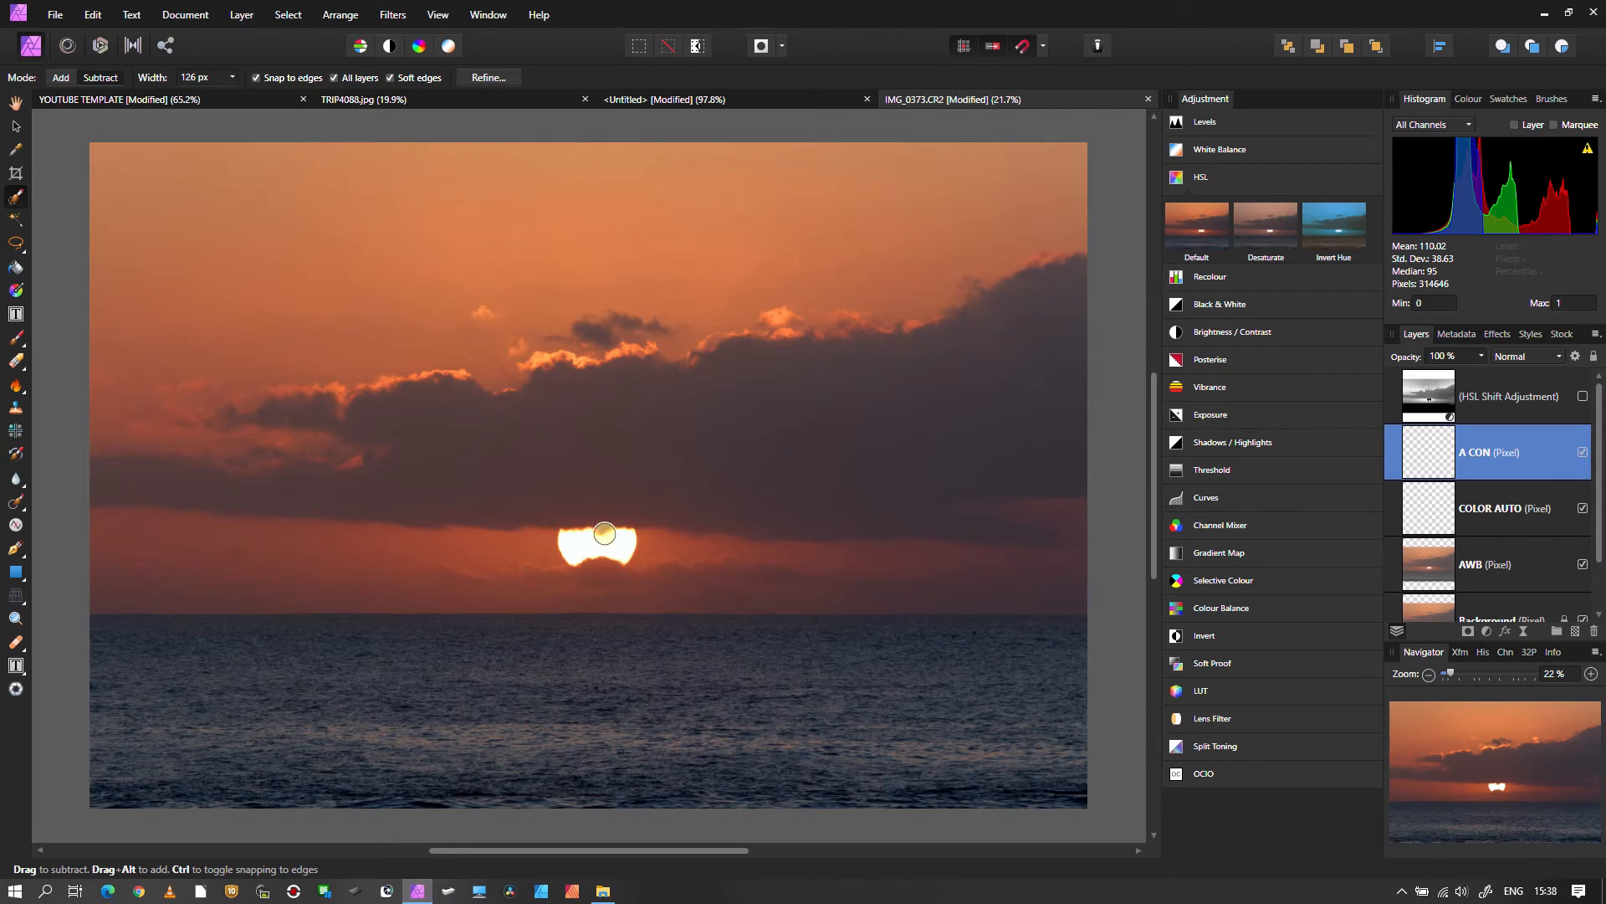
{"action": "mouse_move", "coordinate": [915, 414]}
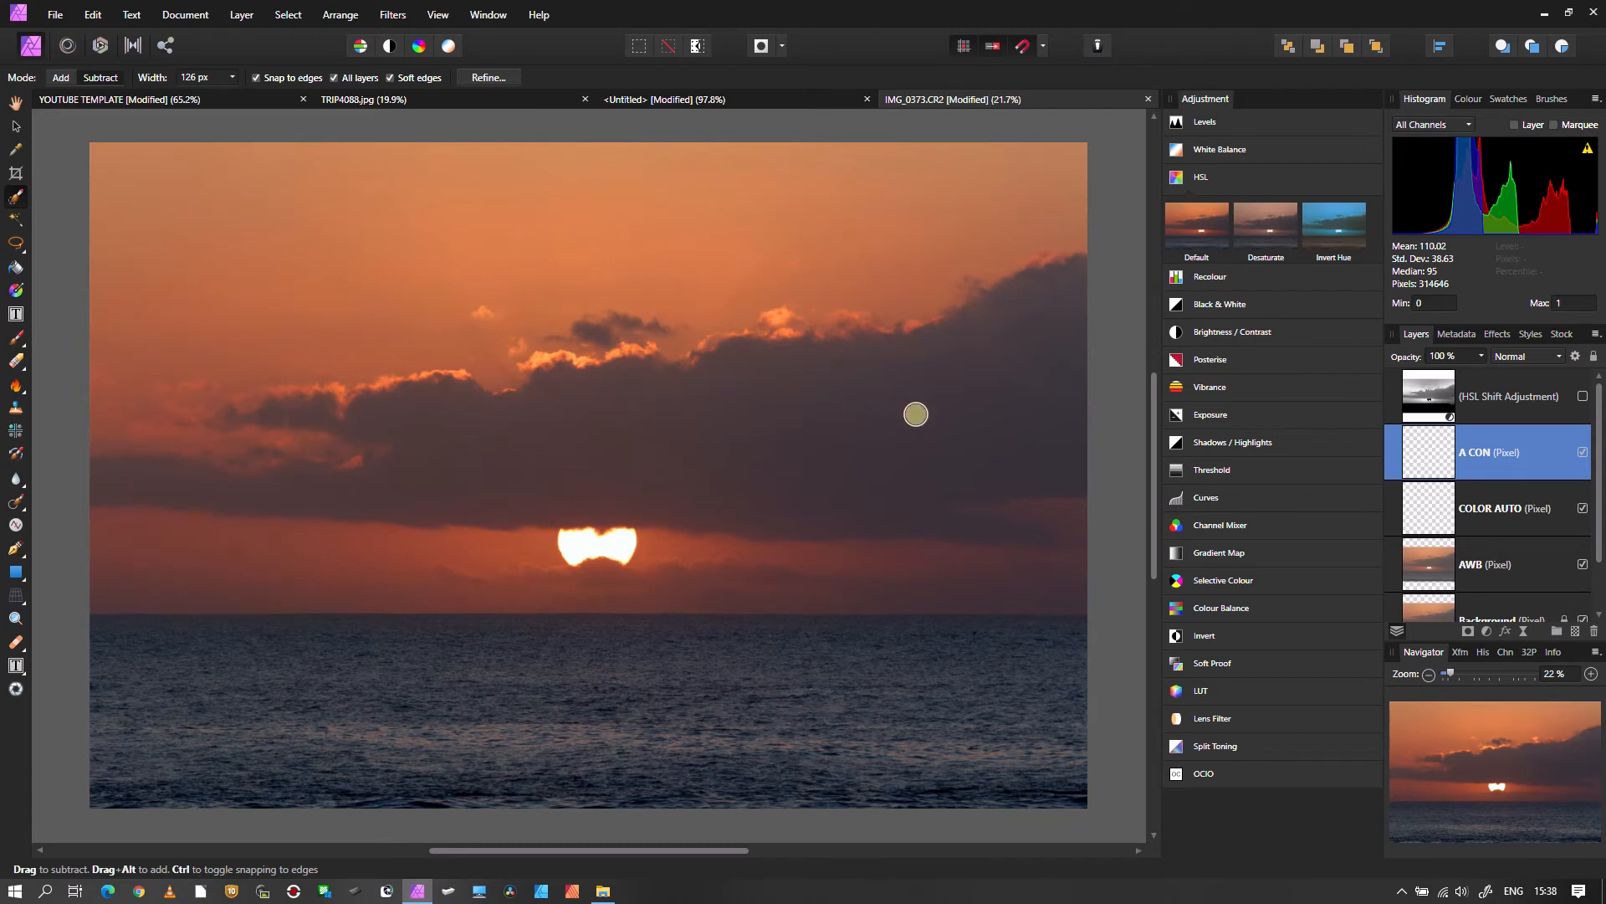
{"action": "mouse_move", "coordinate": [606, 772]}
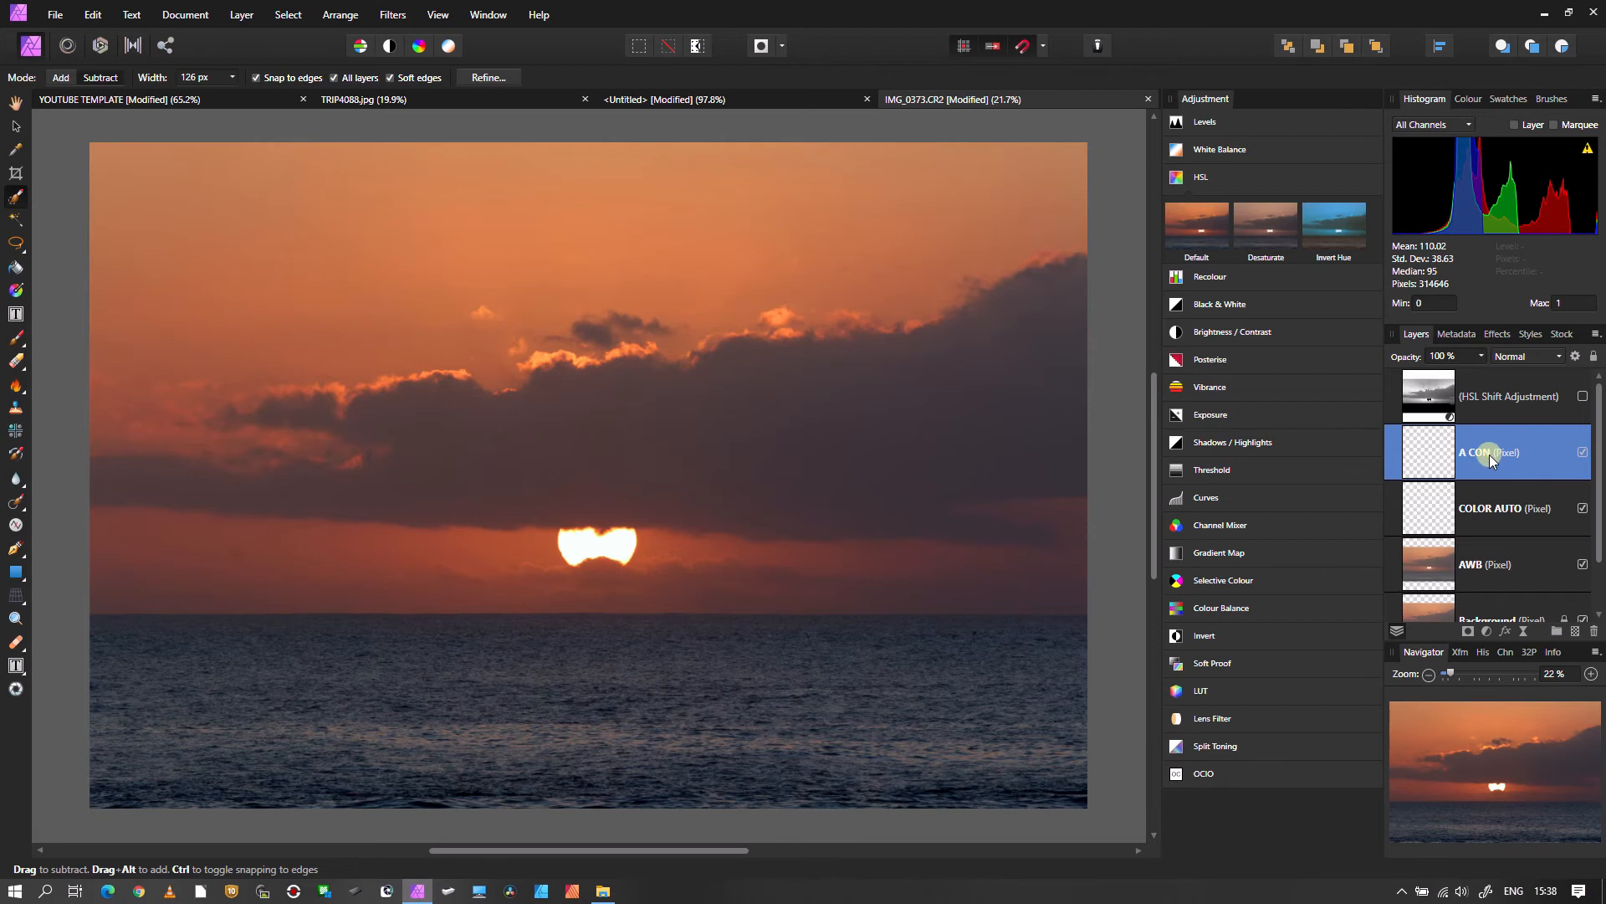
Duplicate the A CON layer, rename the copy 'A LEVEL' and tick its visibility box
{"action": "right_click", "coordinate": [1487, 452]}
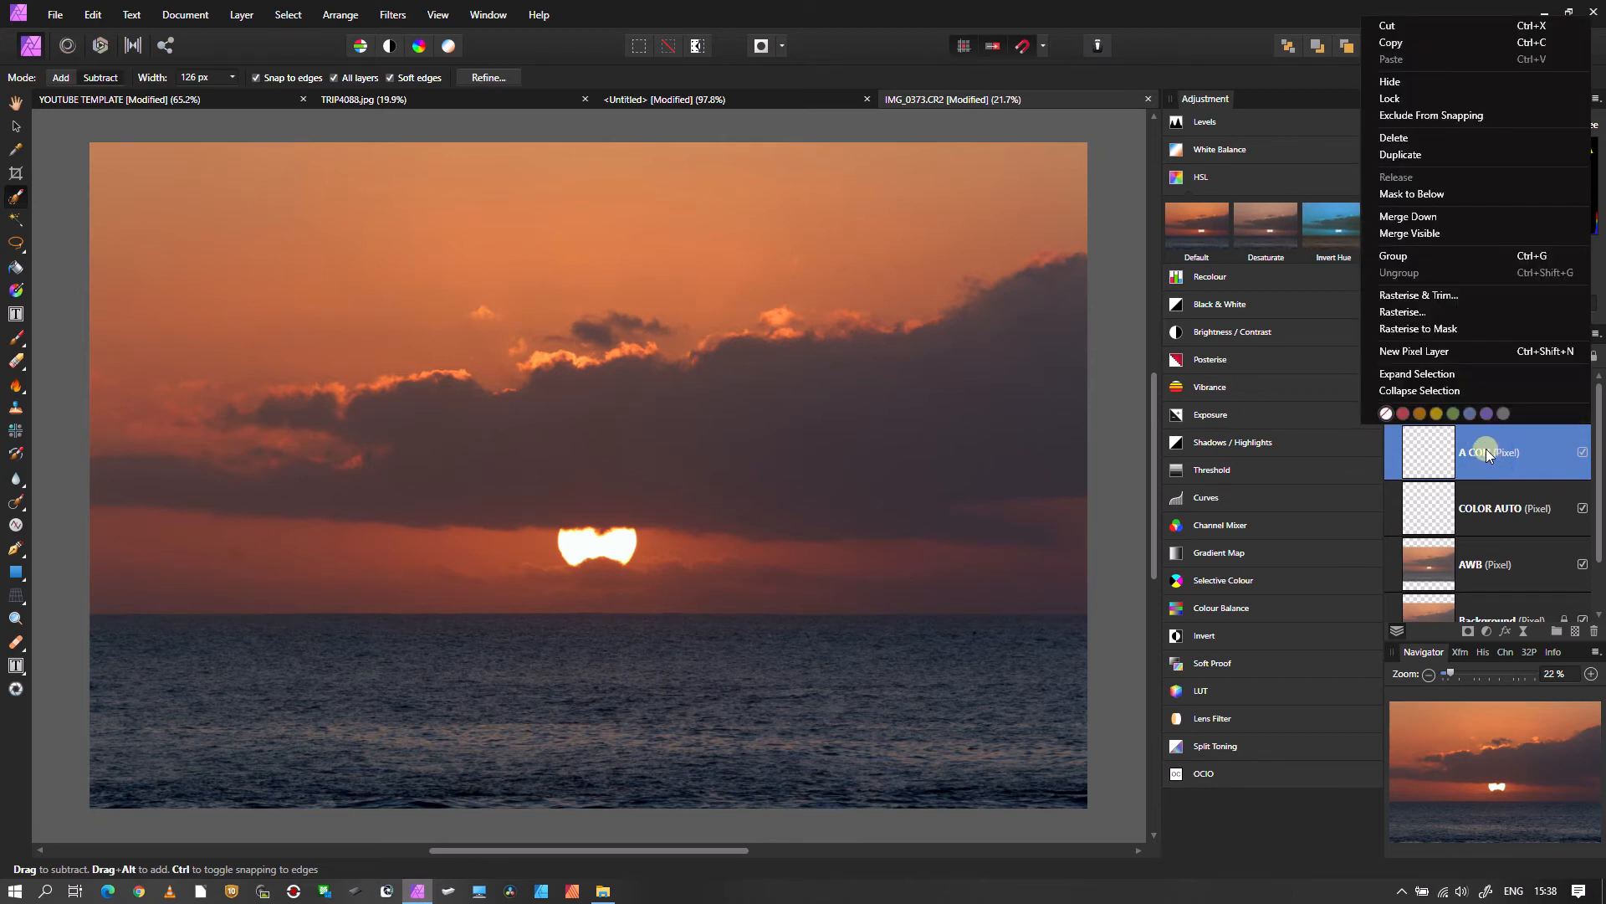
{"action": "mouse_move", "coordinate": [1394, 138]}
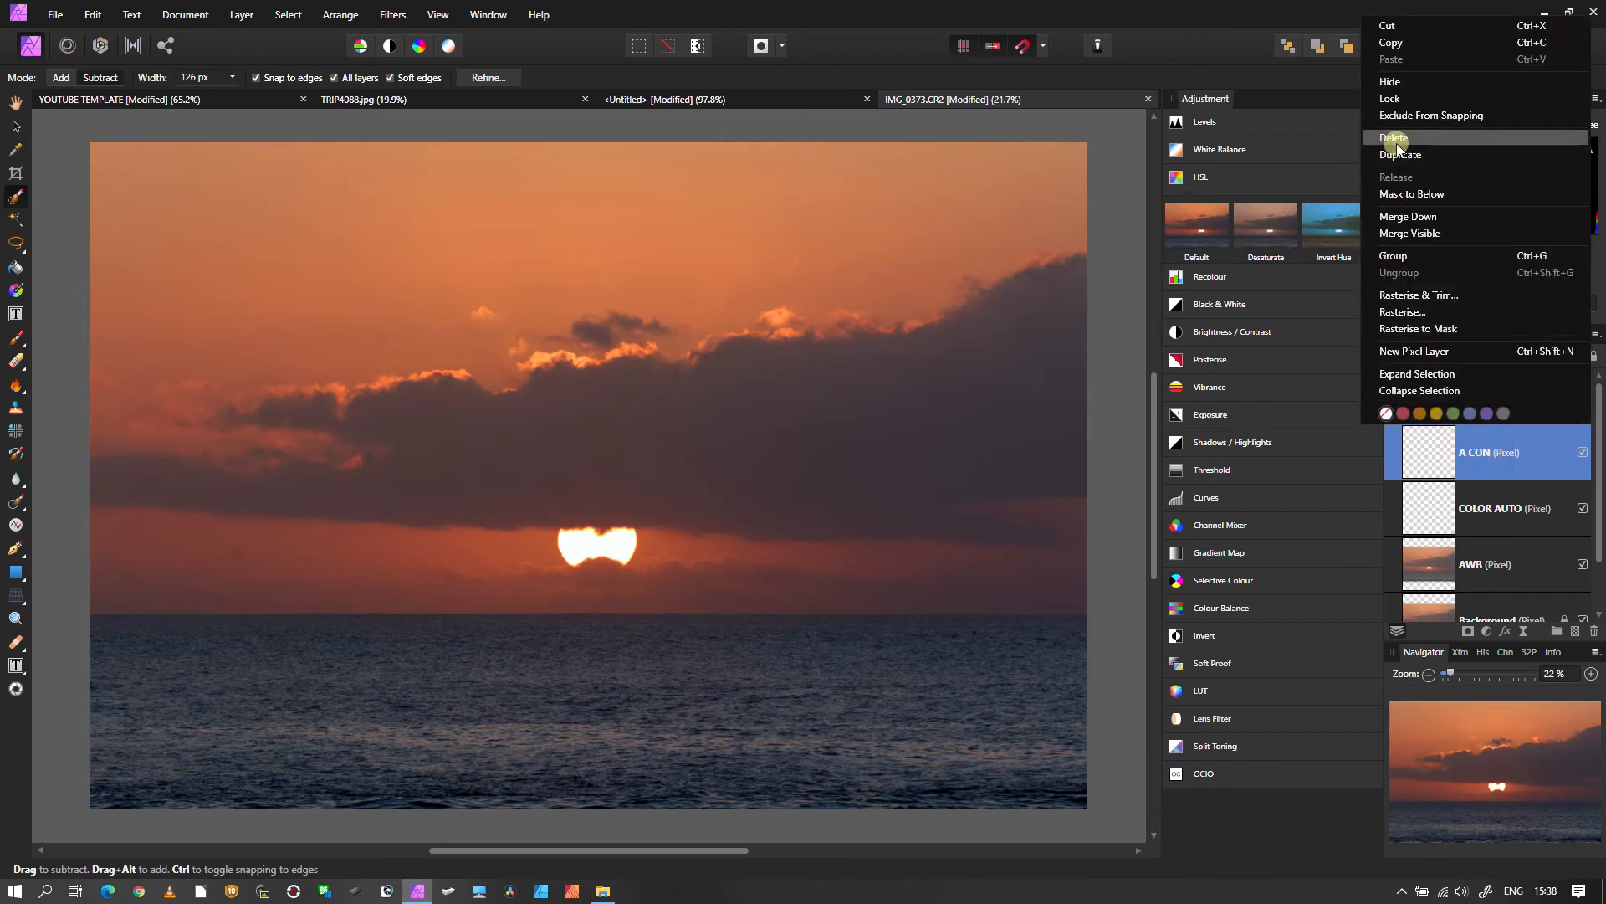
{"action": "left_click", "coordinate": [1401, 154]}
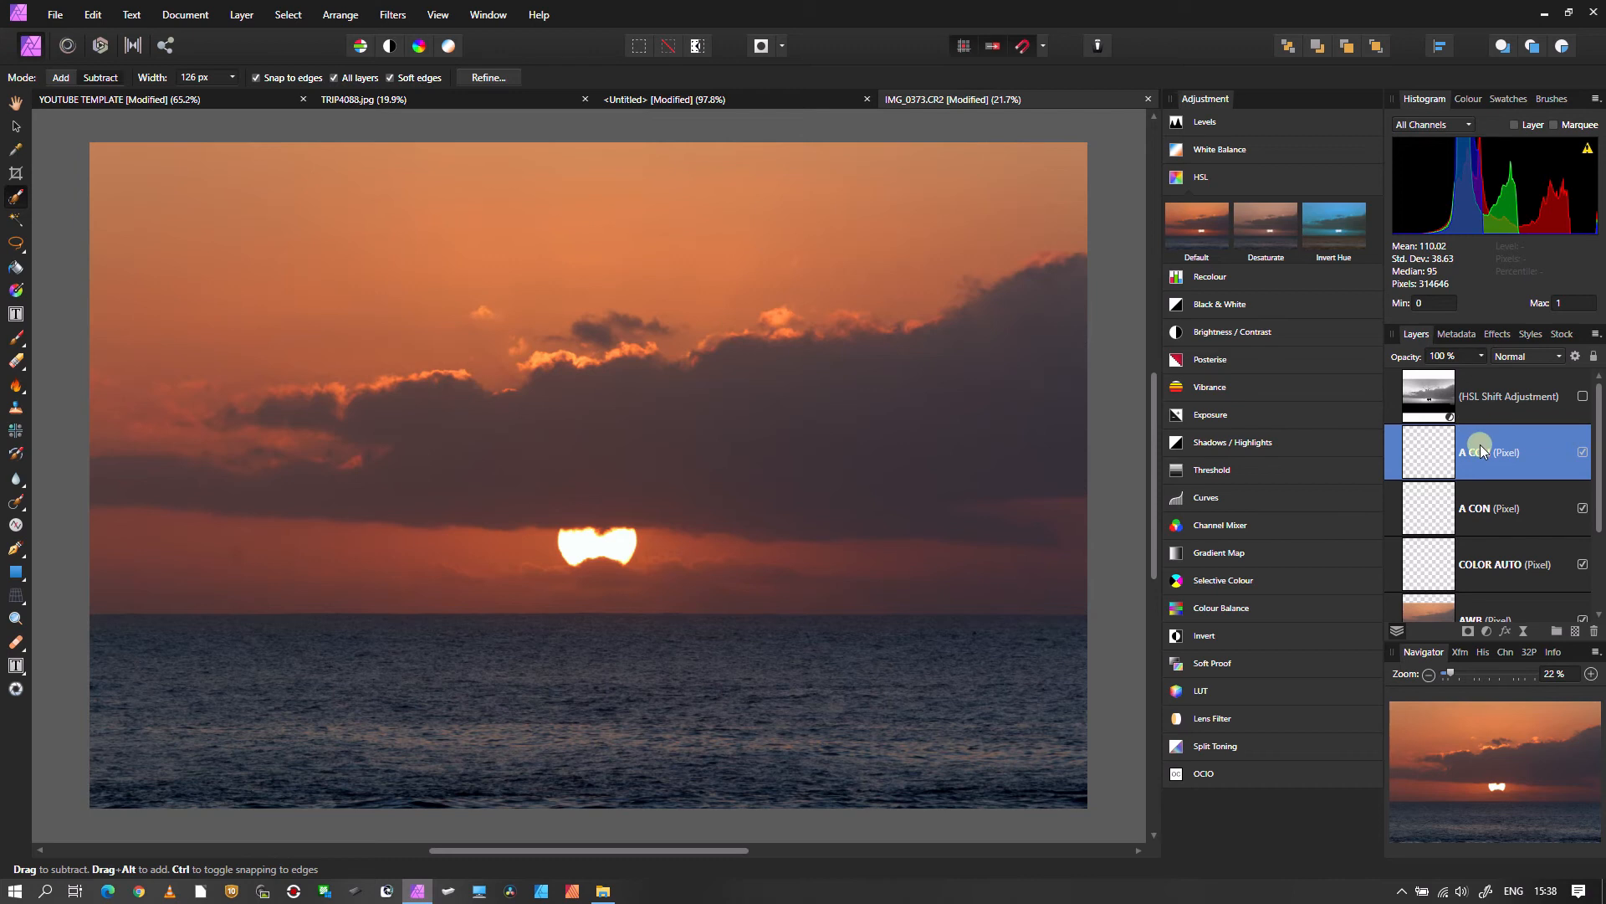
{"action": "double_click", "coordinate": [1491, 452]}
{"action": "type", "text": "A LEVEL"}
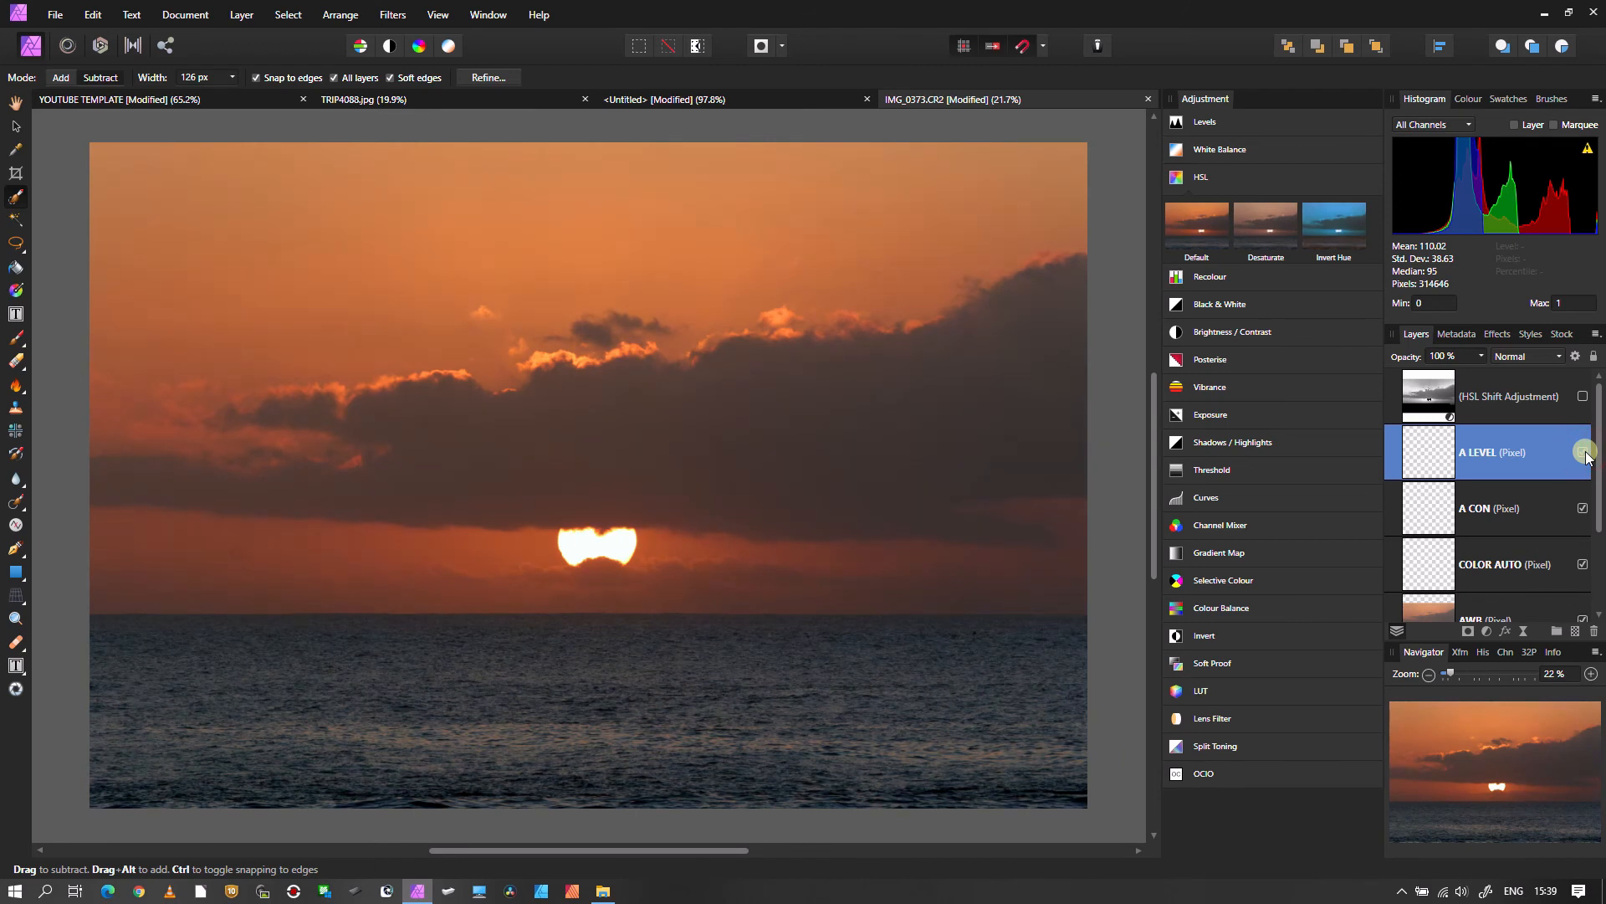
{"action": "left_click", "coordinate": [1583, 452]}
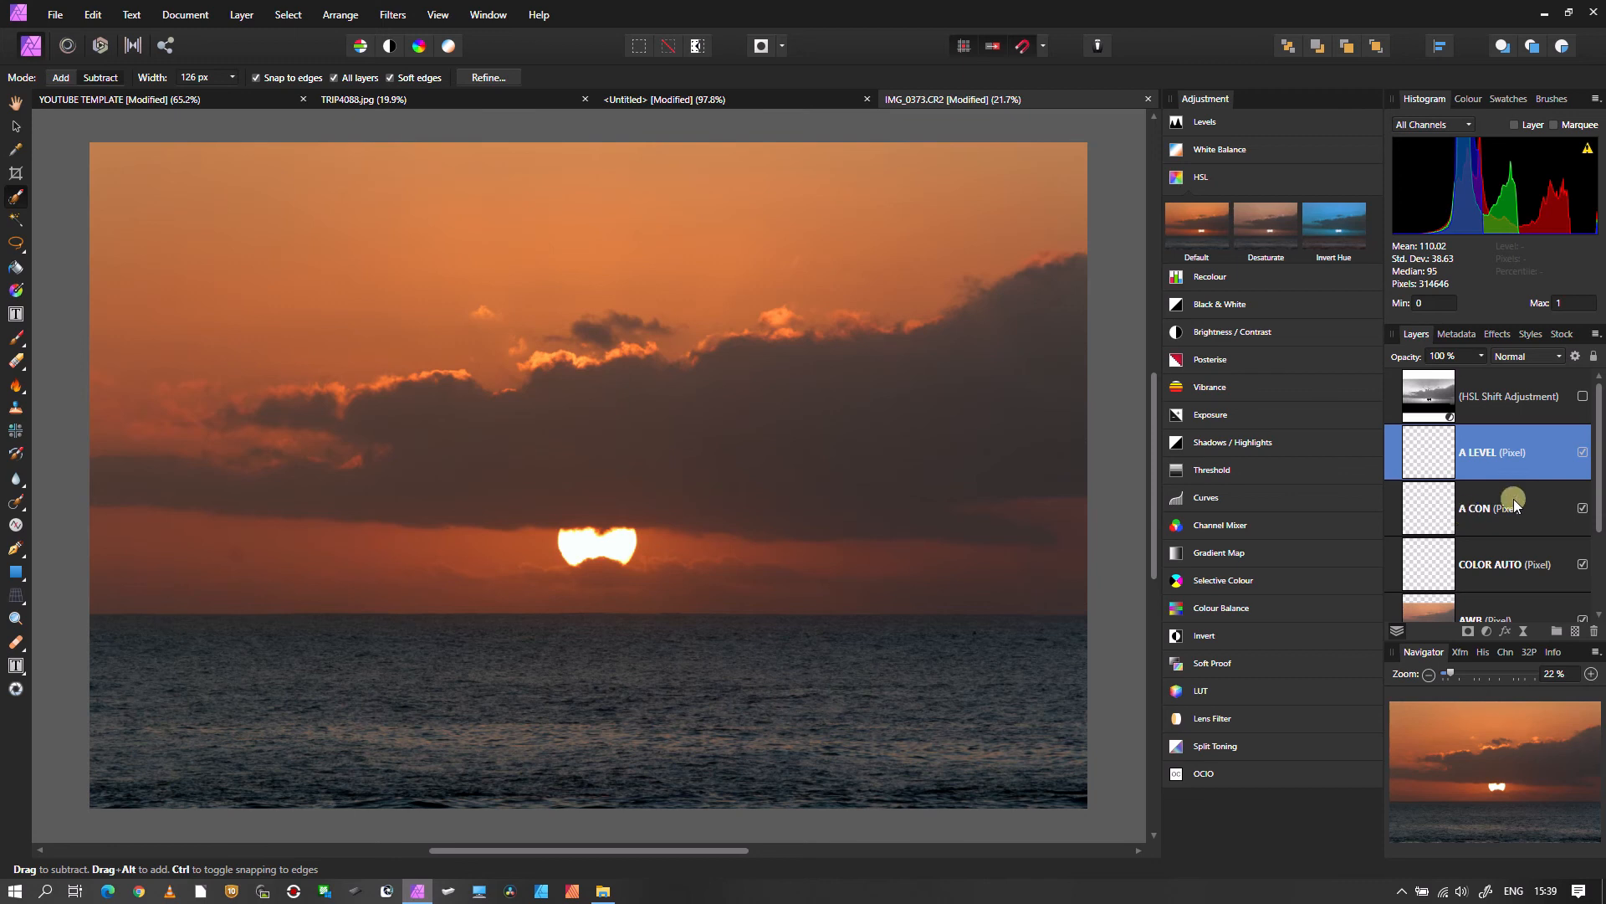